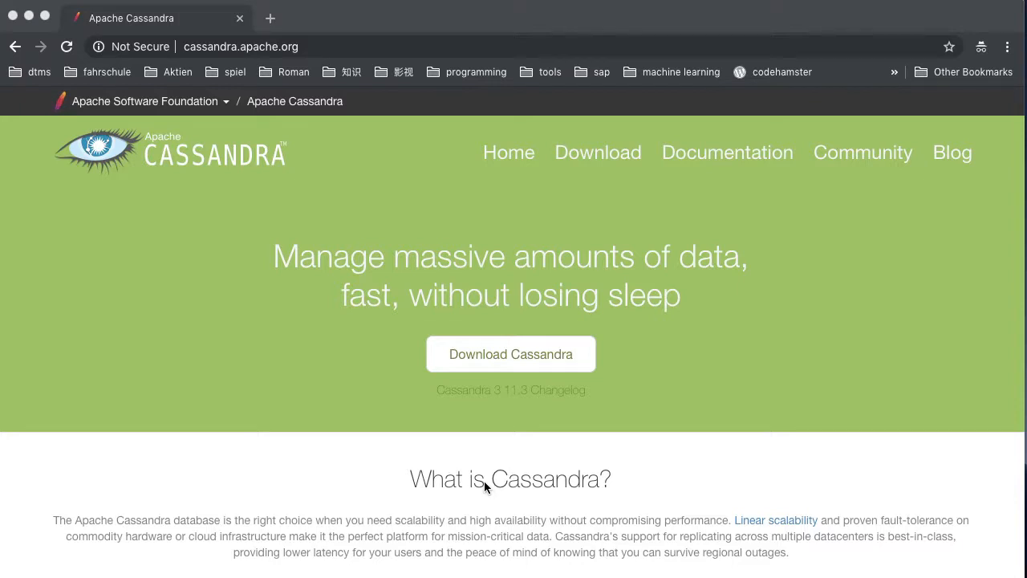
- Dismiss the DevCenter launch error and search Google for 'java archive downloads' in a new tab
{"action": "type", "text": "D"}
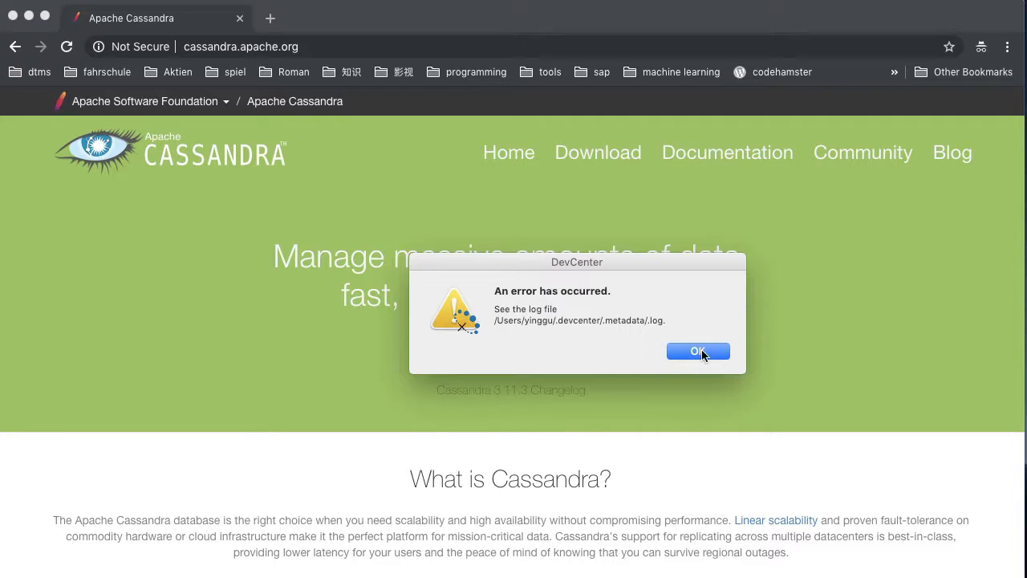
{"action": "left_click", "coordinate": [696, 352]}
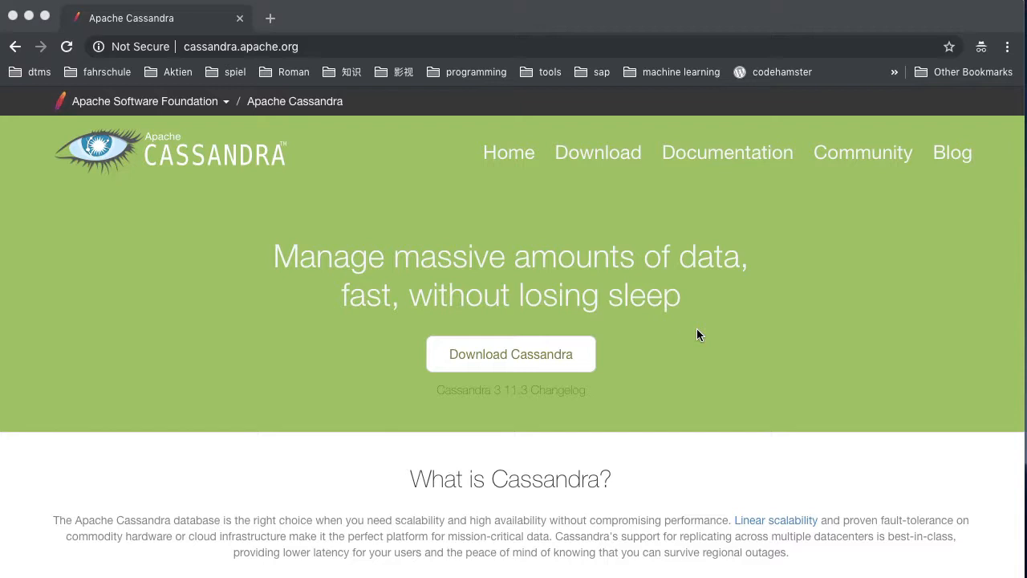
{"action": "mouse_move", "coordinate": [686, 491]}
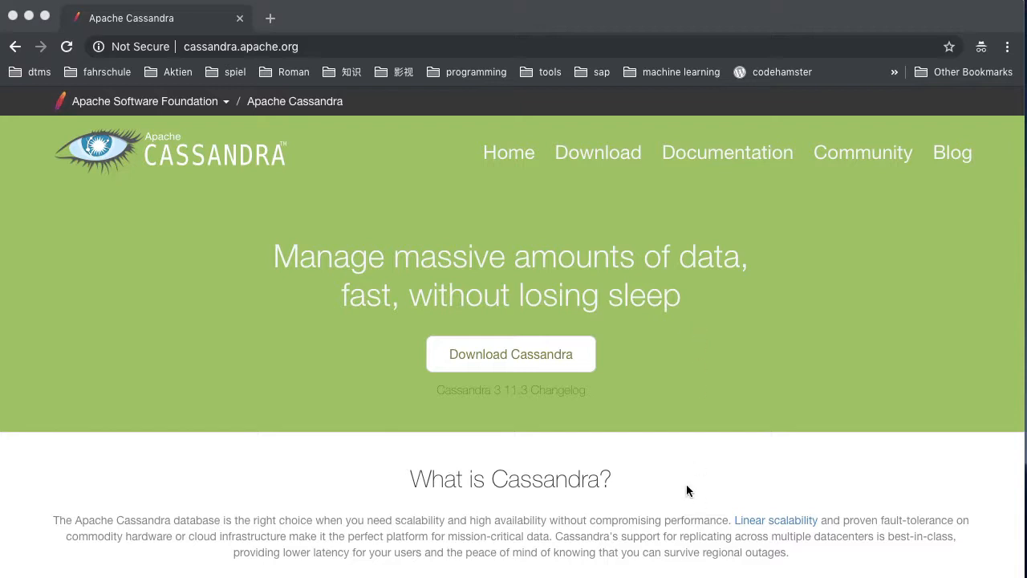
{"action": "mouse_move", "coordinate": [697, 390]}
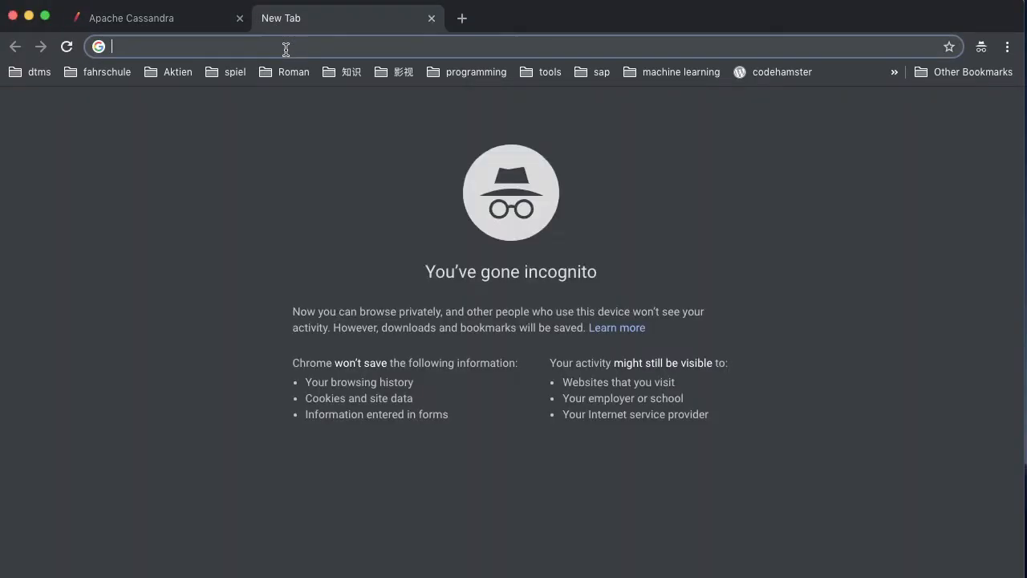
{"action": "type", "text": "jav"}
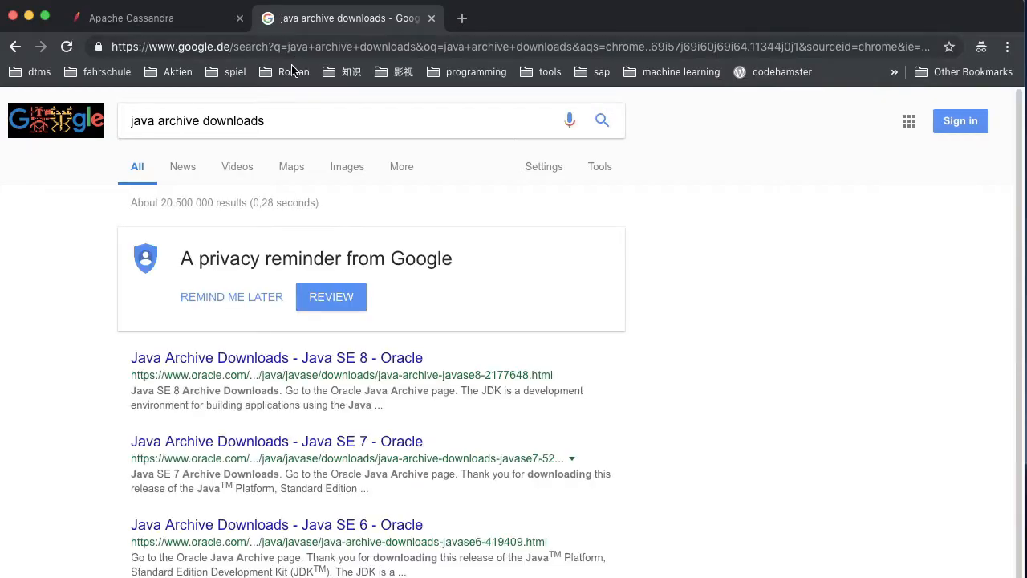
{"action": "mouse_move", "coordinate": [376, 360]}
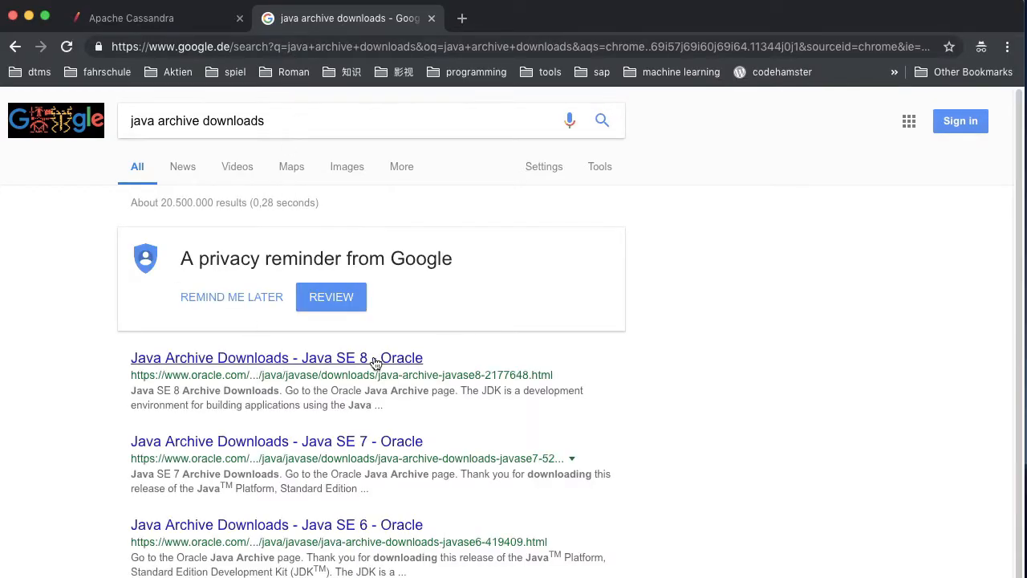
- On the Java SE 8 archive page, accept the license agreement for JDK 8u151
{"action": "left_click", "coordinate": [276, 357]}
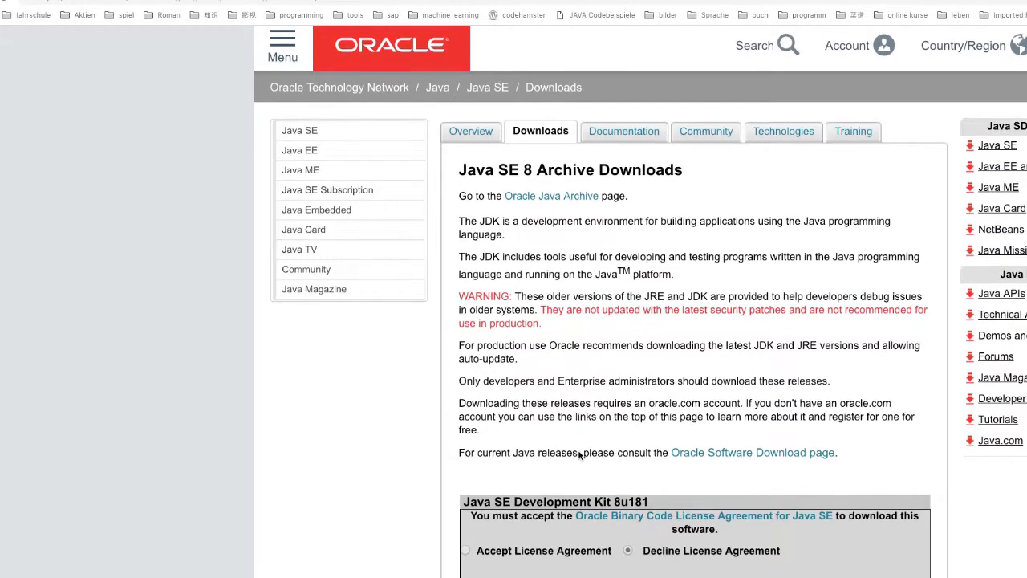
{"action": "scroll", "scroll_direction": "down", "scroll_amount": 3}
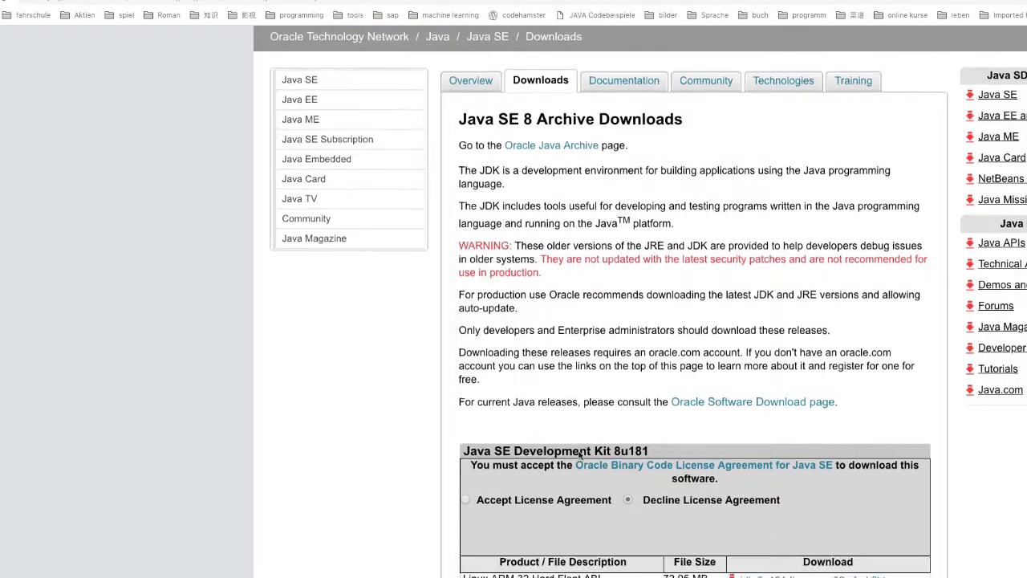
{"action": "scroll", "scroll_direction": "down", "scroll_amount": 3}
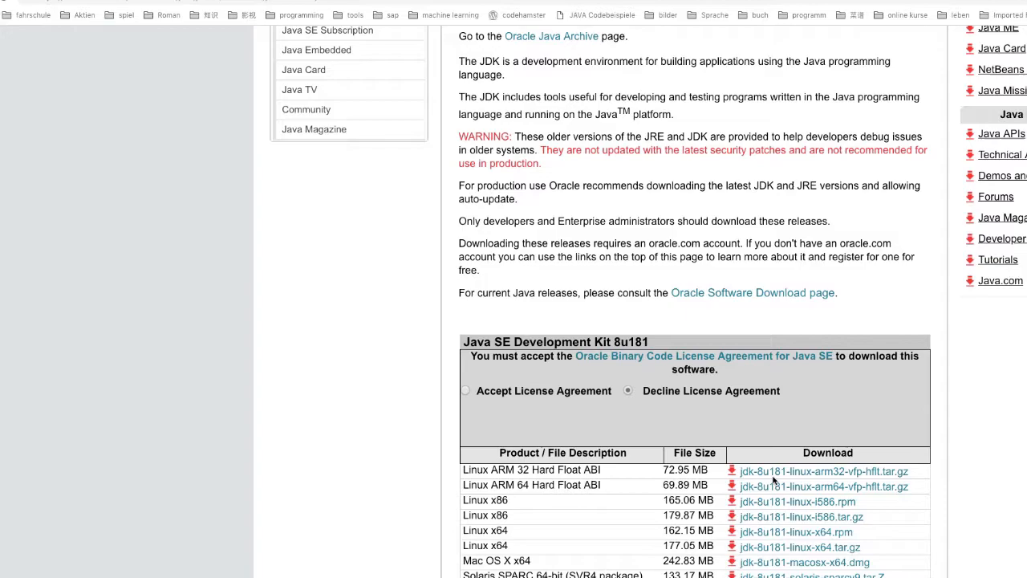
{"action": "scroll", "scroll_direction": "down", "scroll_amount": 3}
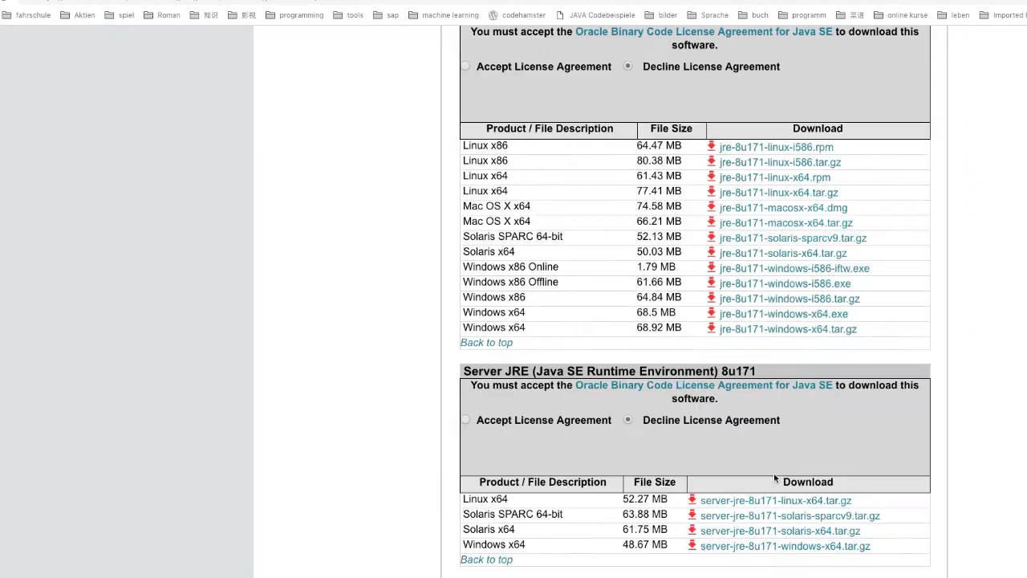
{"action": "scroll", "scroll_direction": "down", "scroll_amount": 3}
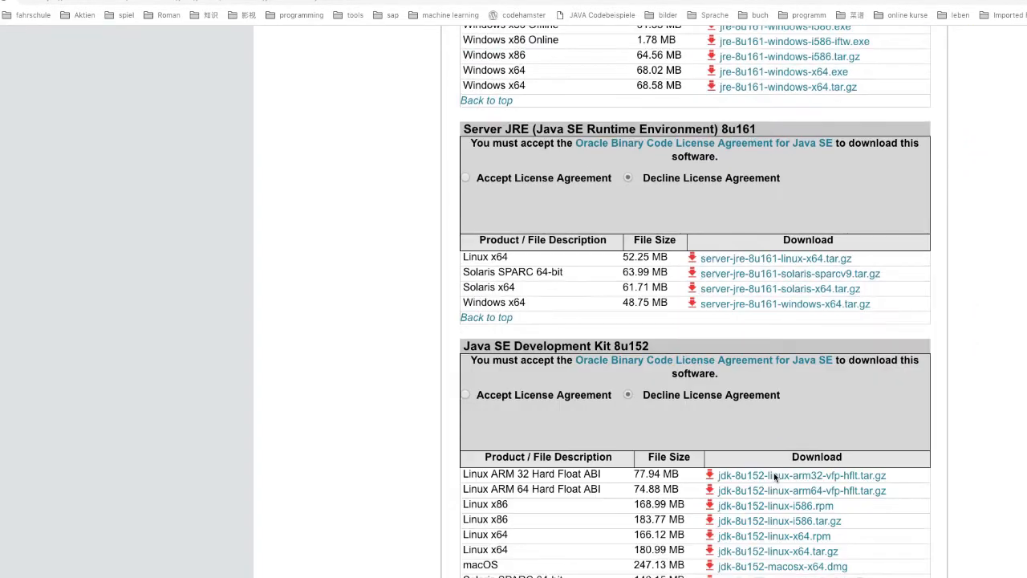
{"action": "scroll", "scroll_direction": "down", "scroll_amount": 3}
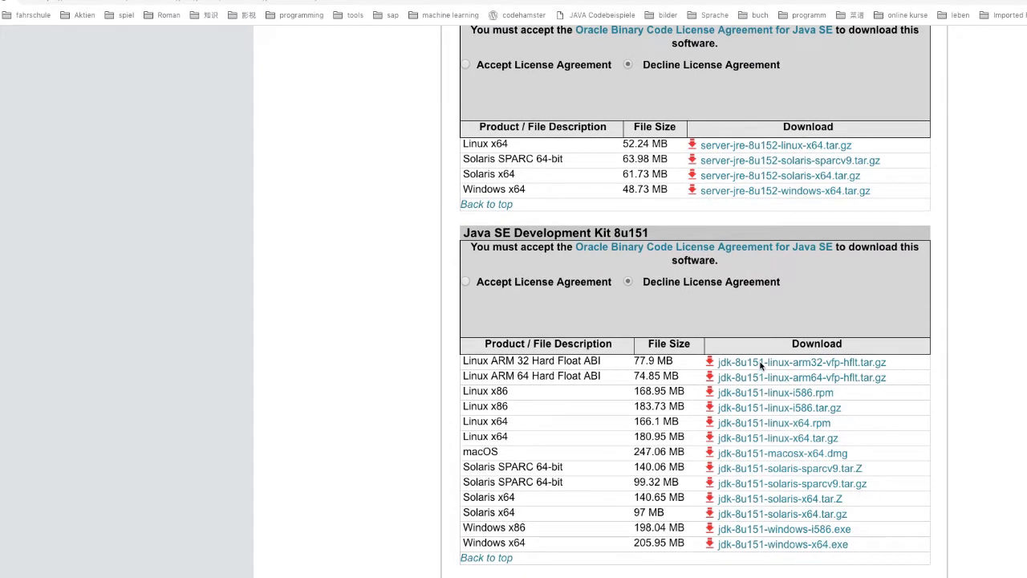
{"action": "mouse_move", "coordinate": [820, 459]}
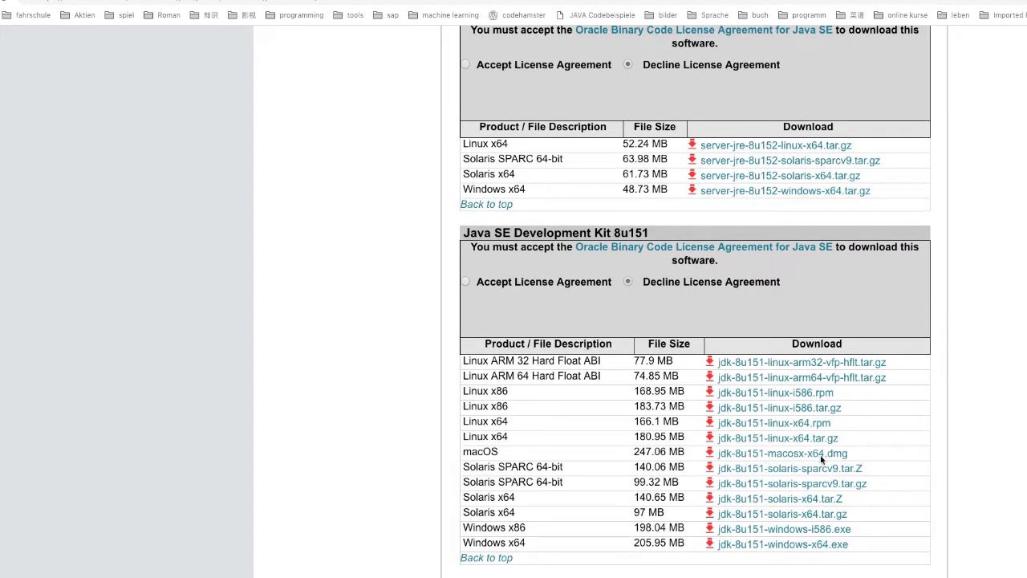
{"action": "mouse_move", "coordinate": [761, 458]}
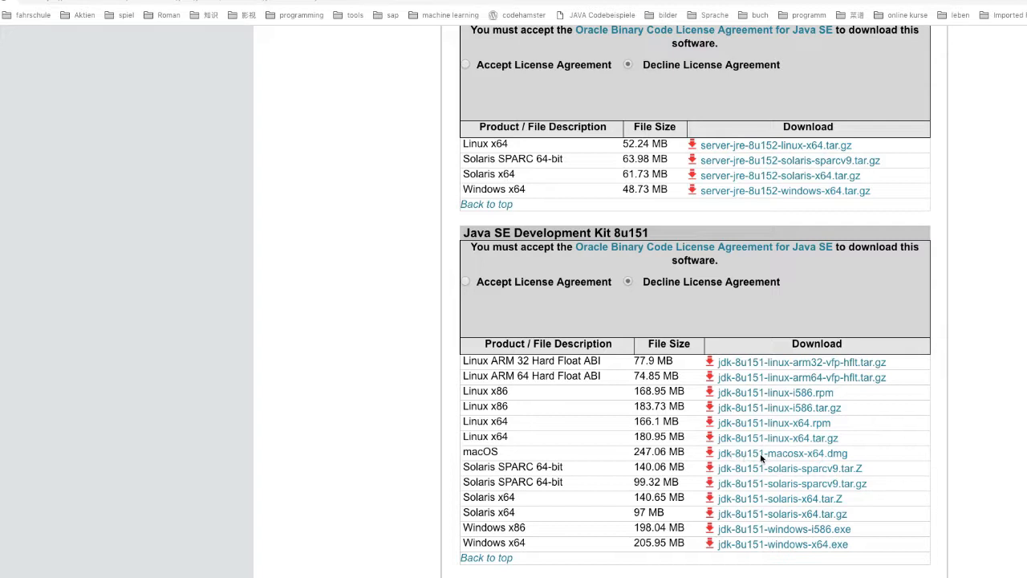
{"action": "mouse_move", "coordinate": [463, 294]}
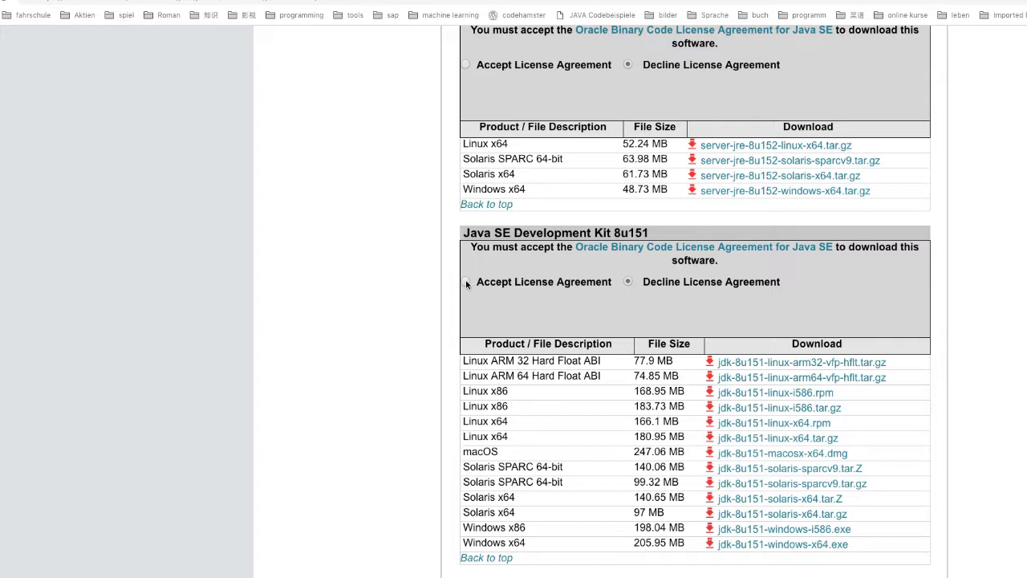
{"action": "left_click", "coordinate": [465, 282]}
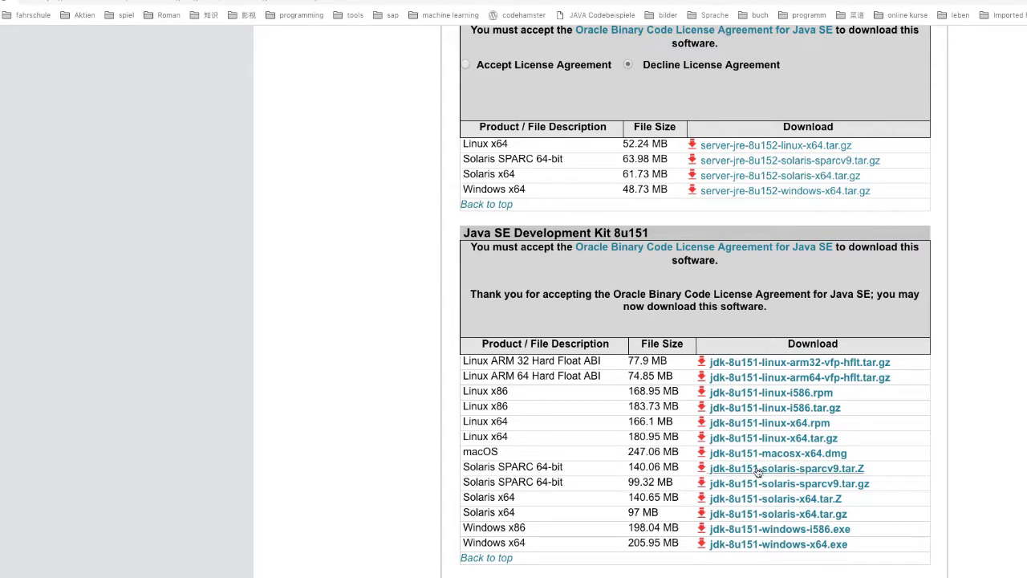
{"action": "mouse_move", "coordinate": [776, 453]}
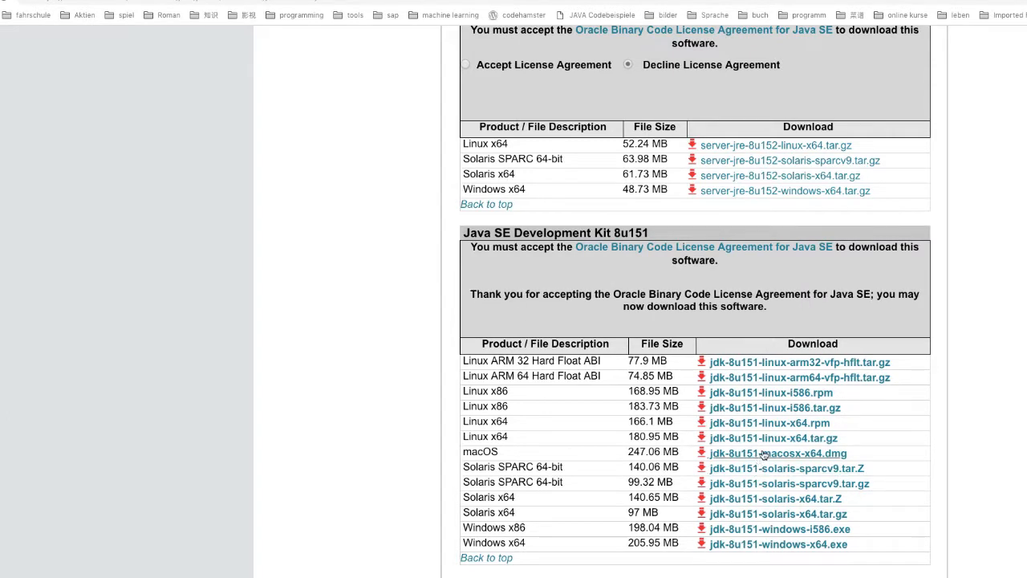
{"action": "mouse_move", "coordinate": [418, 528]}
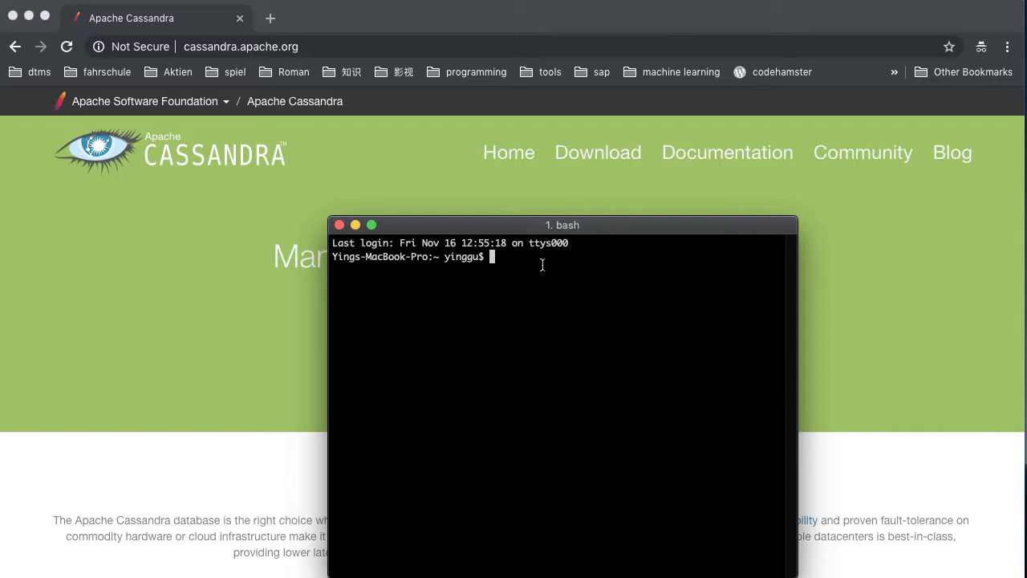
- Run 'which java', then enter 'cd /Library/Java/JavaVirtualMachines/', correcting the mistyped Jupyter path
{"action": "type", "text": "which java"}
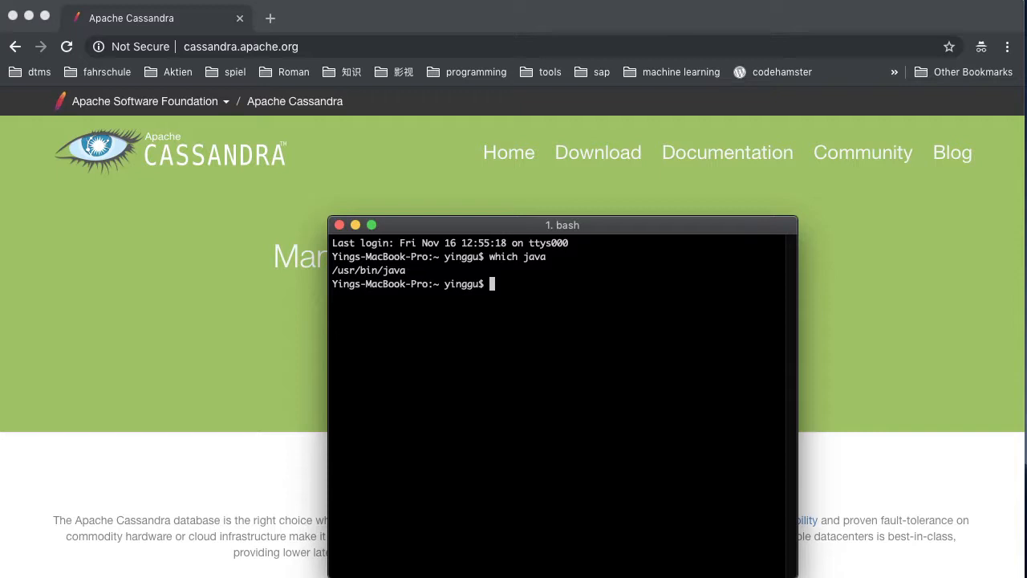
{"action": "type", "text": "cd"}
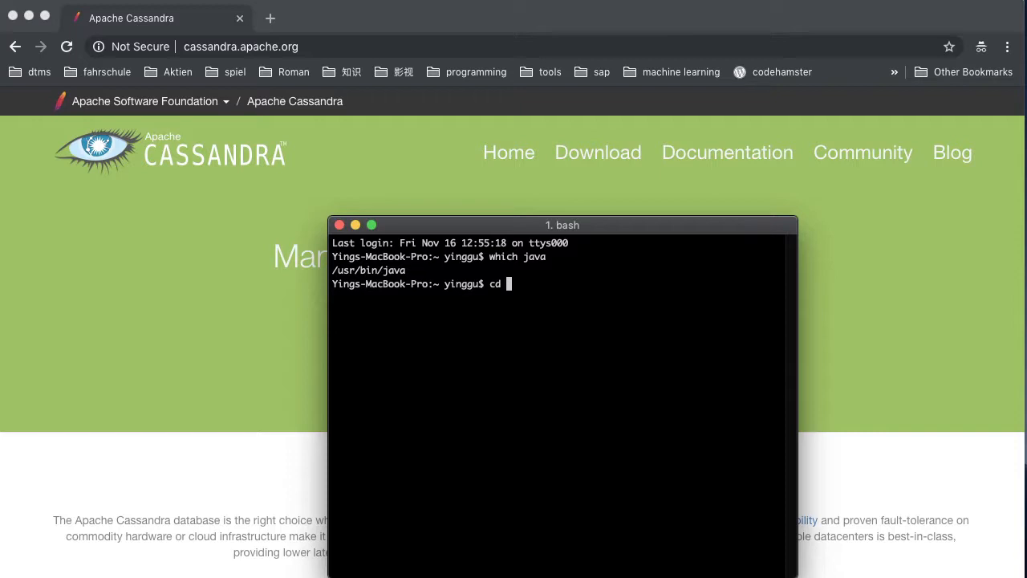
{"action": "type", "text": "\\Li"}
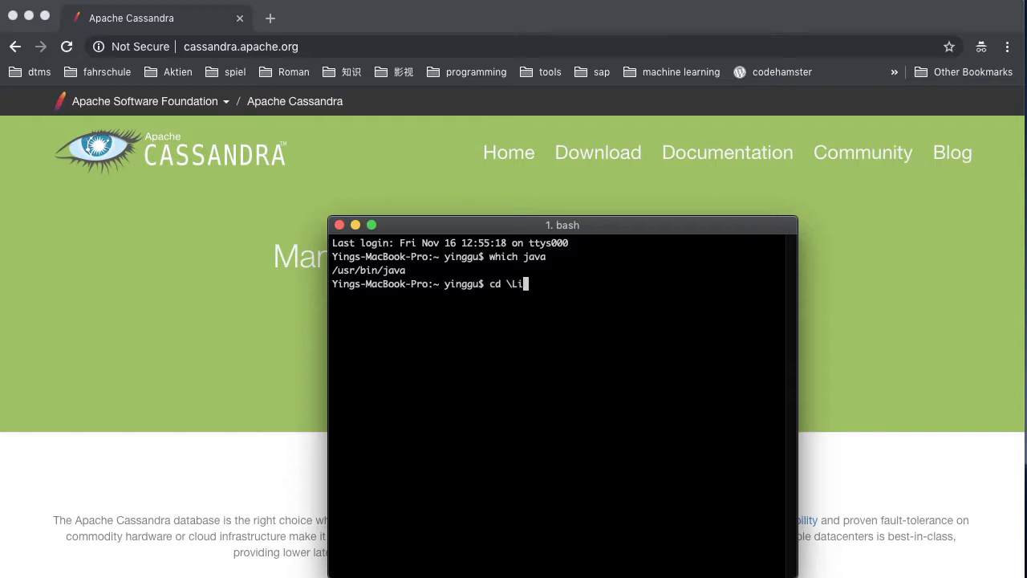
{"action": "type", "text": "brary/"}
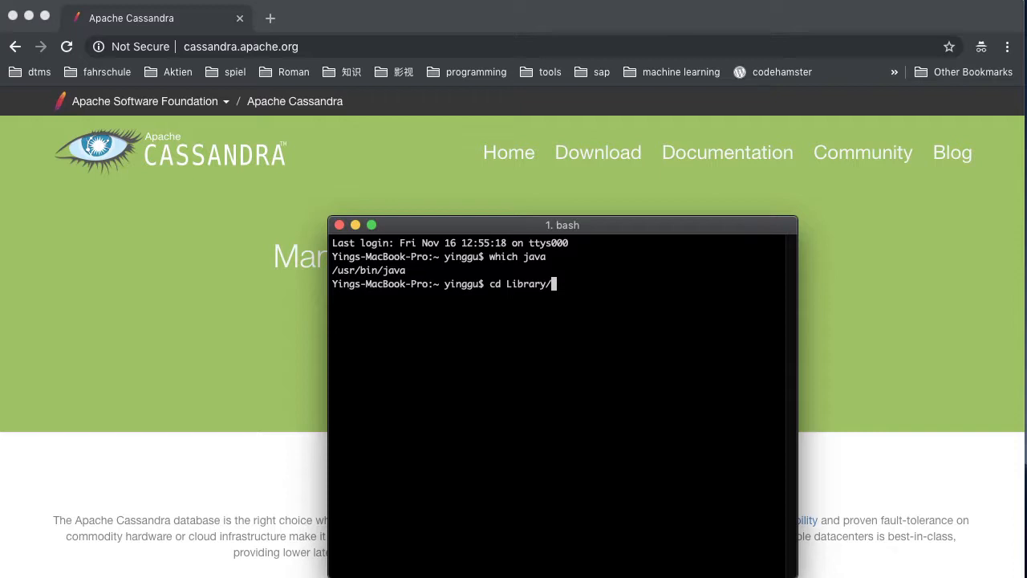
{"action": "type", "text": "Jupyter/"}
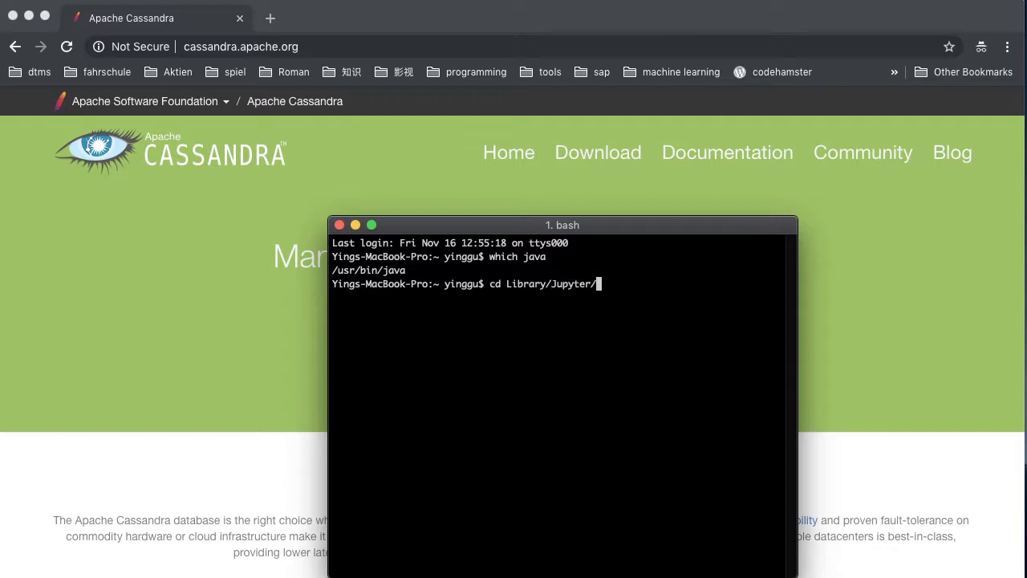
{"action": "key", "text": "BackSpace"}
{"action": "type", "text": "a"}
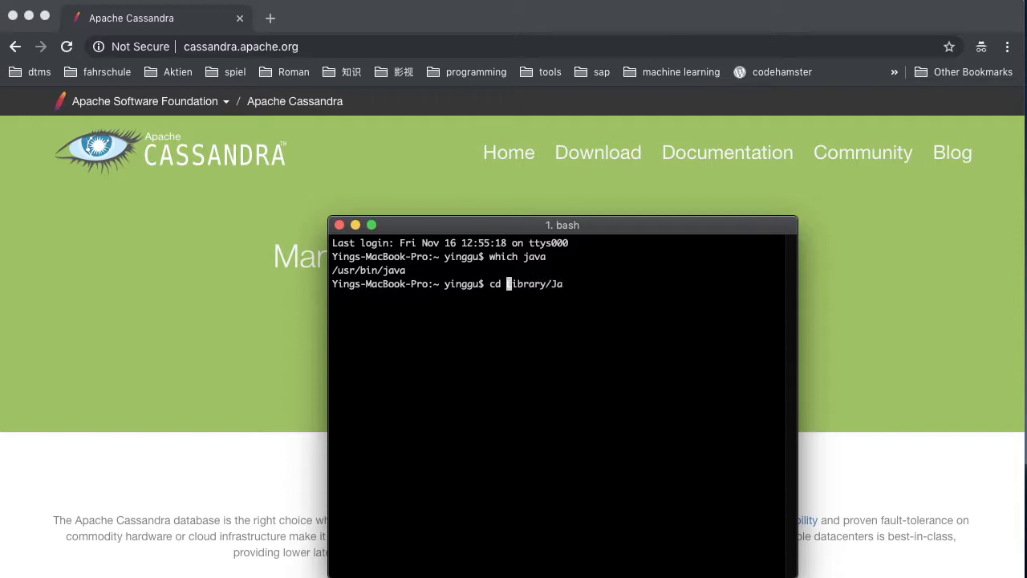
{"action": "type", "text": "/"}
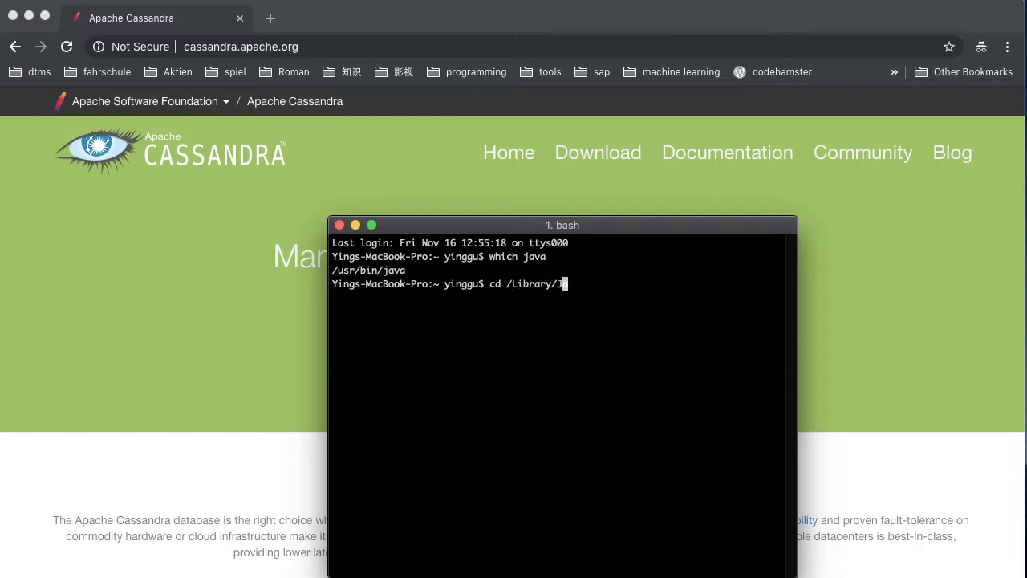
{"action": "type", "text": "ava/J"}
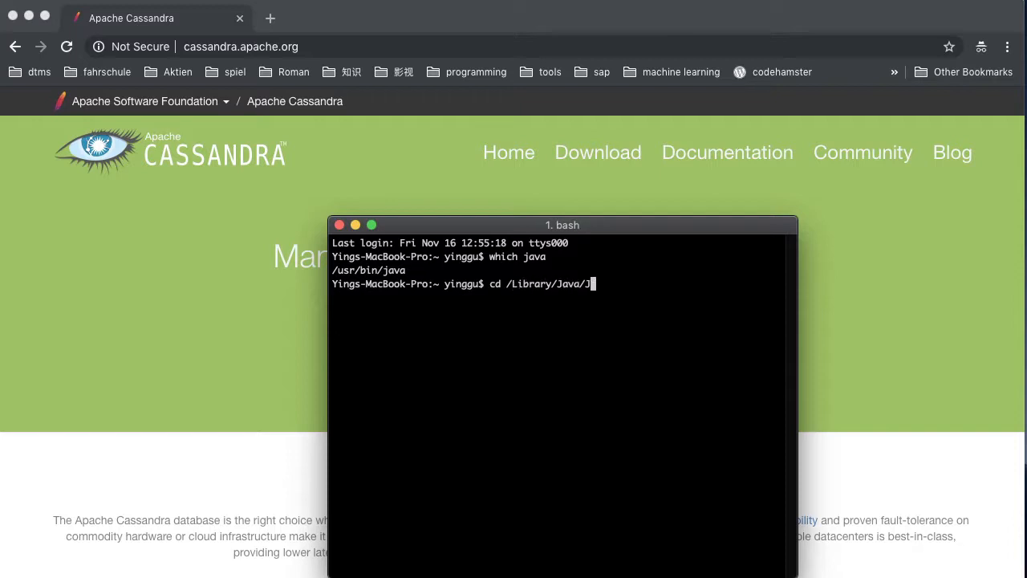
{"action": "type", "text": "avaVirtualMachines/"}
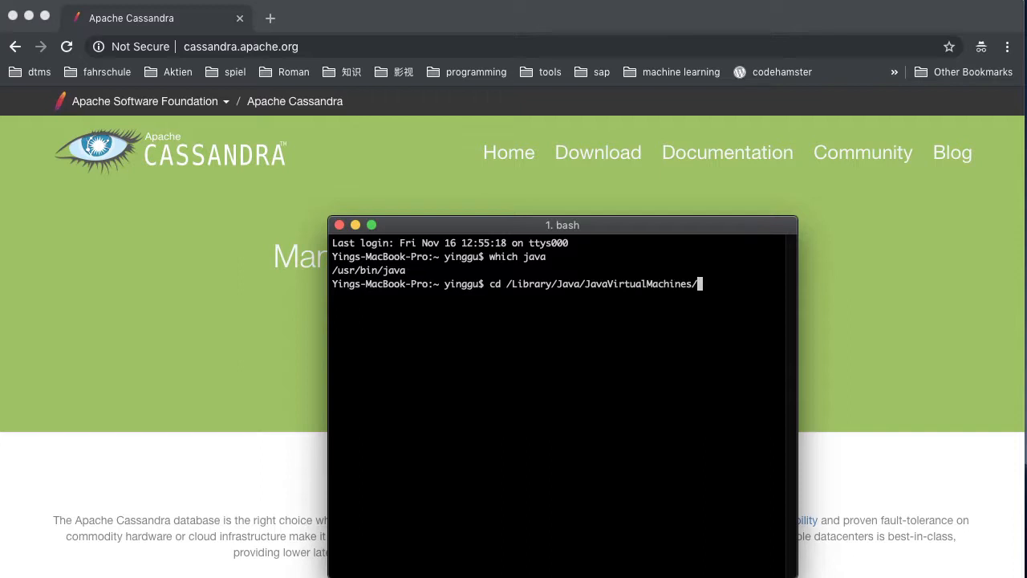
- Move into JavaVirtualMachines, list the installed JDKs, and cd into jdk1.8.0_151.jdk
{"action": "key", "text": "Return"}
{"action": "type", "text": "ls"}
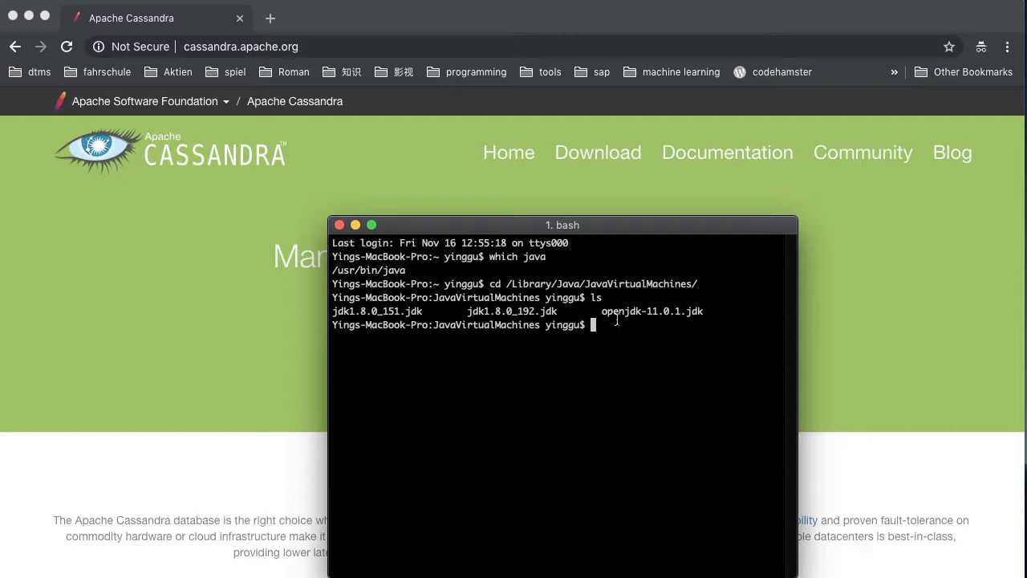
{"action": "type", "text": "cd ja"}
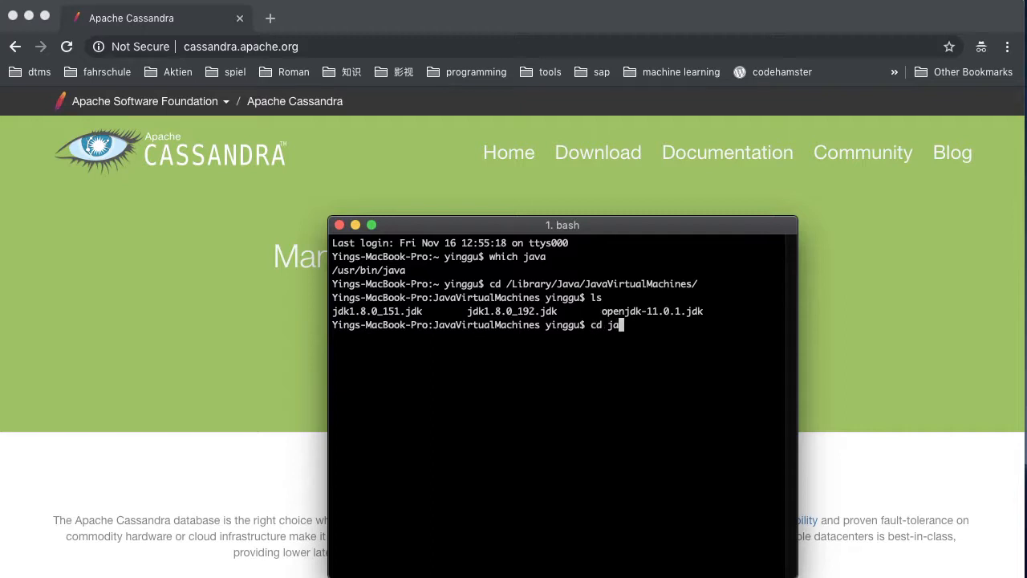
{"action": "key", "text": "Backspace"}
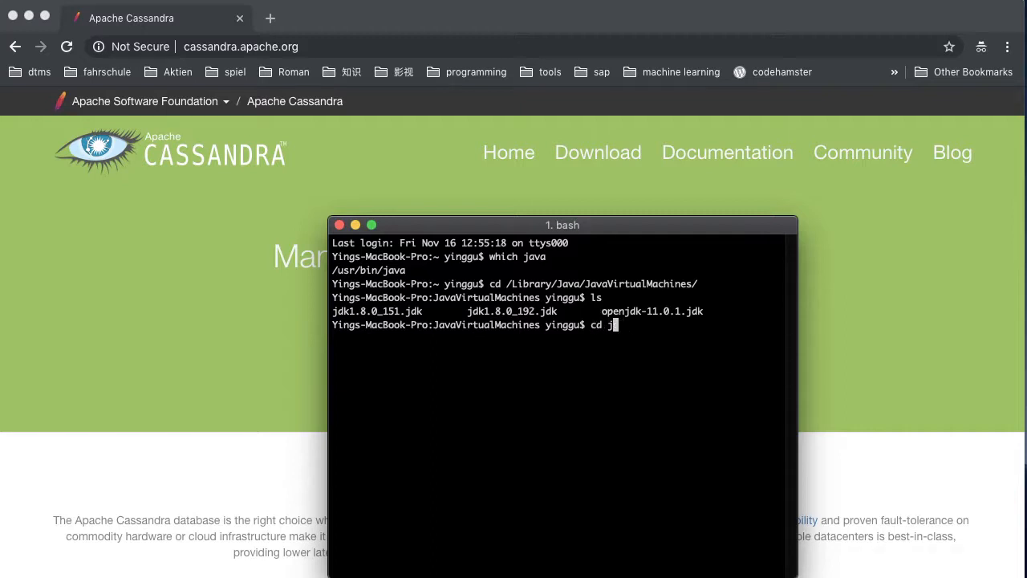
{"action": "type", "text": "dk1."}
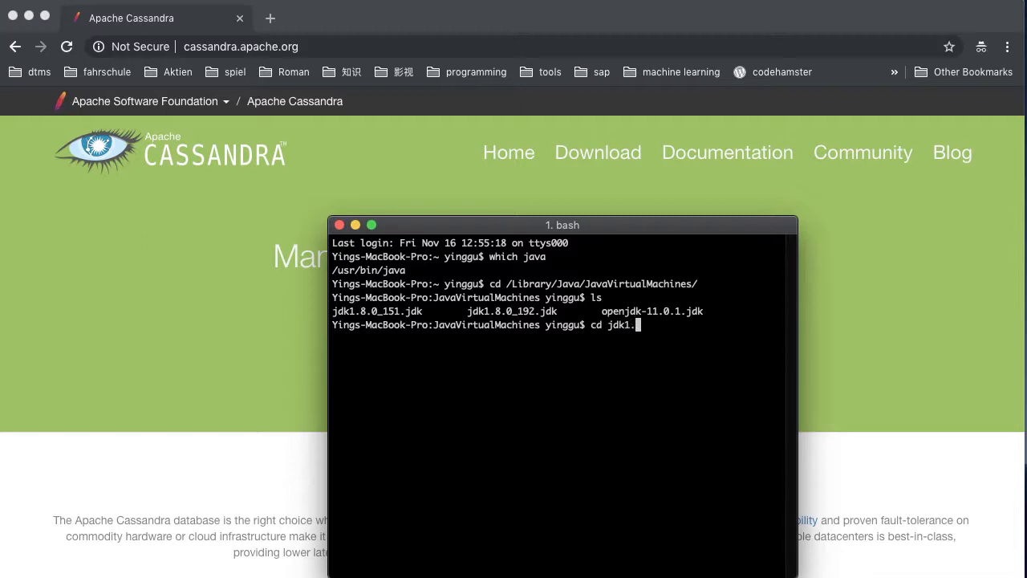
{"action": "type", "text": "8."}
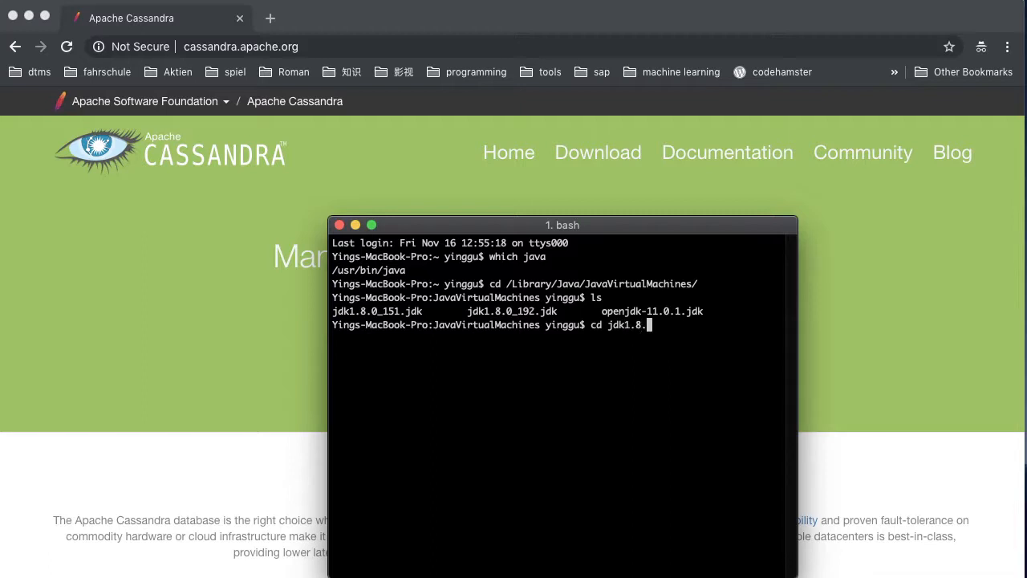
{"action": "type", "text": "151.jdk/"}
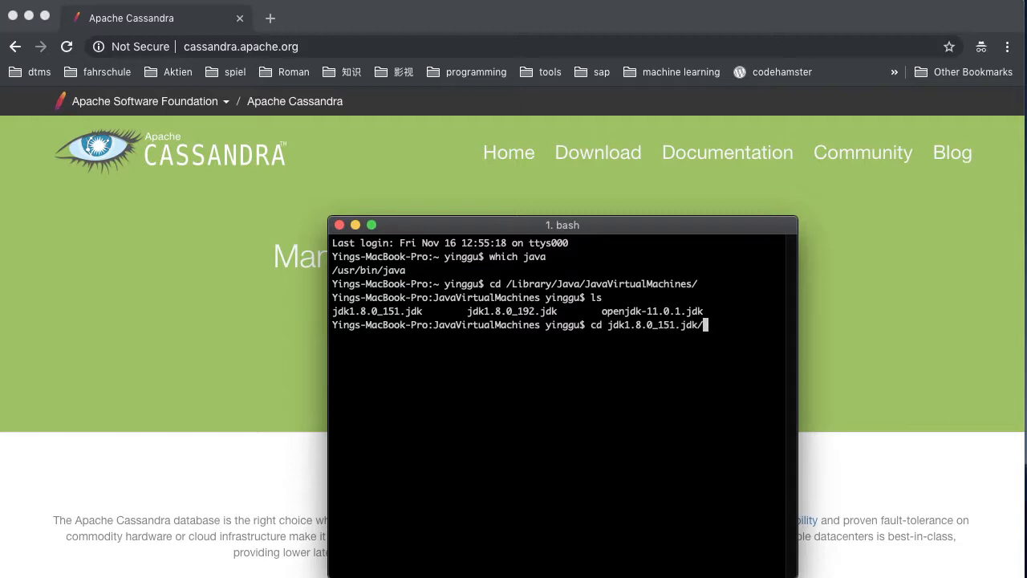
{"action": "key", "text": "Return"}
{"action": "type", "text": "ls"}
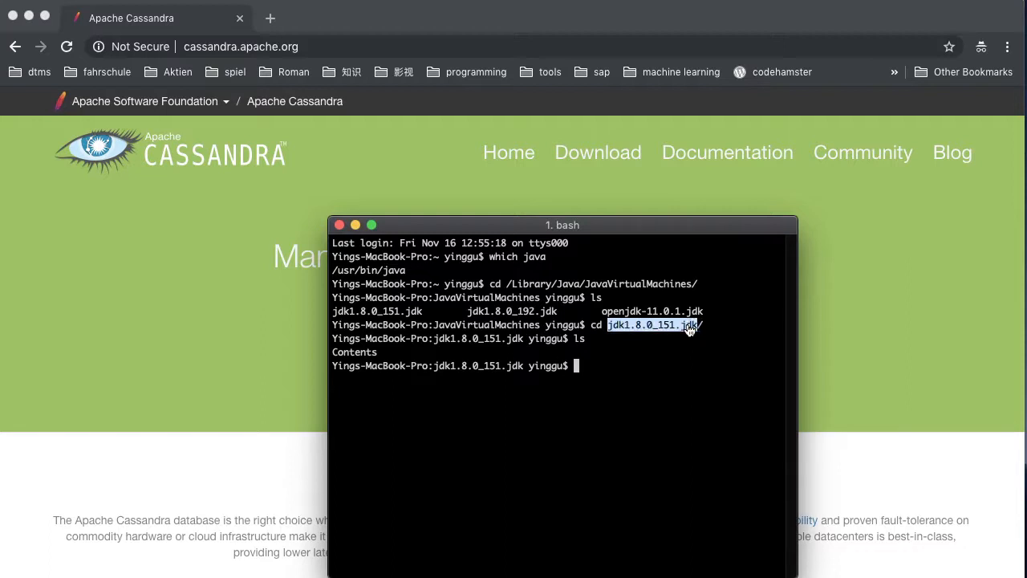
{"action": "mouse_move", "coordinate": [592, 427]}
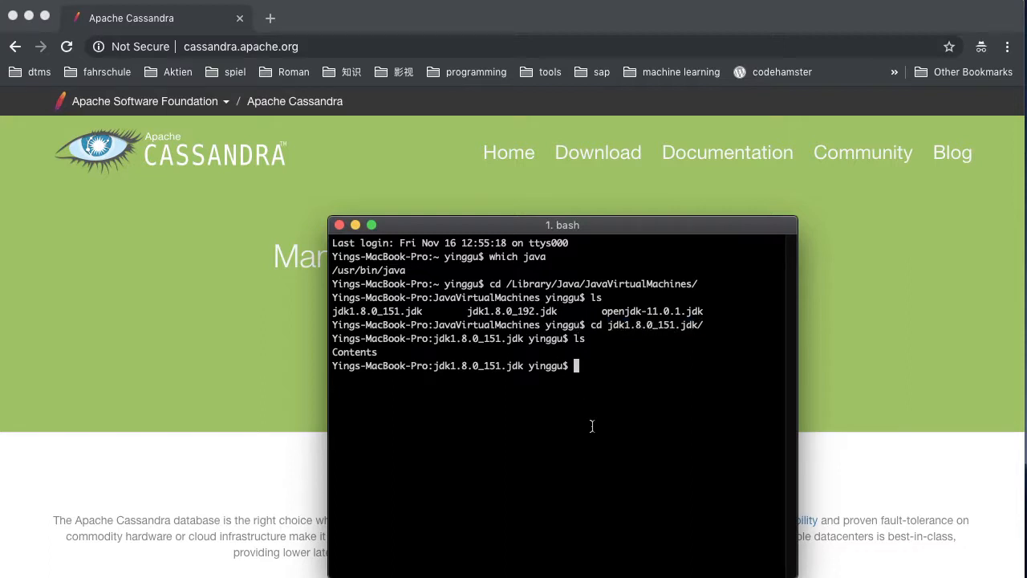
{"action": "mouse_move", "coordinate": [505, 223]}
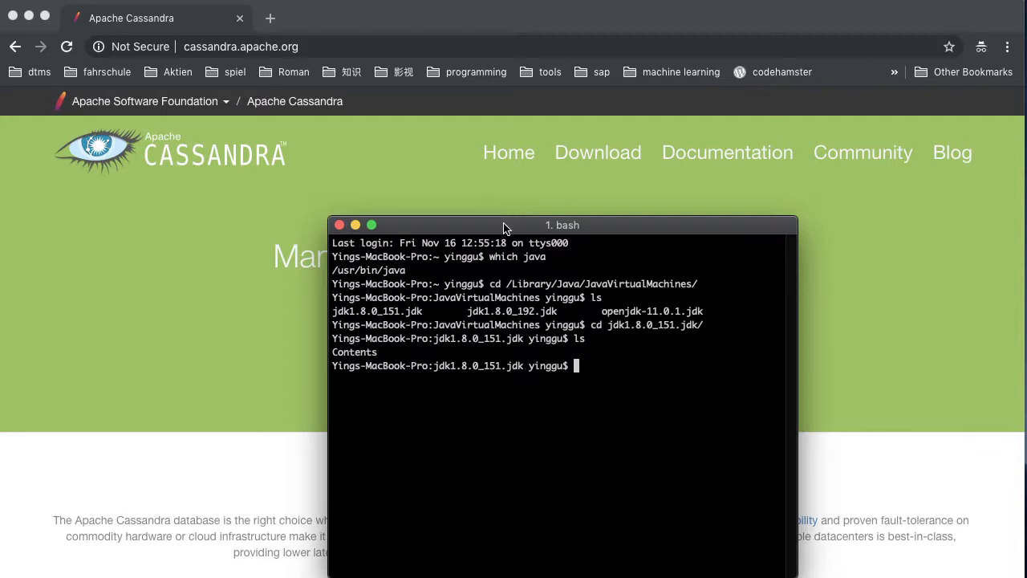
{"action": "mouse_move", "coordinate": [497, 227]}
{"action": "type", "text": "dev"}
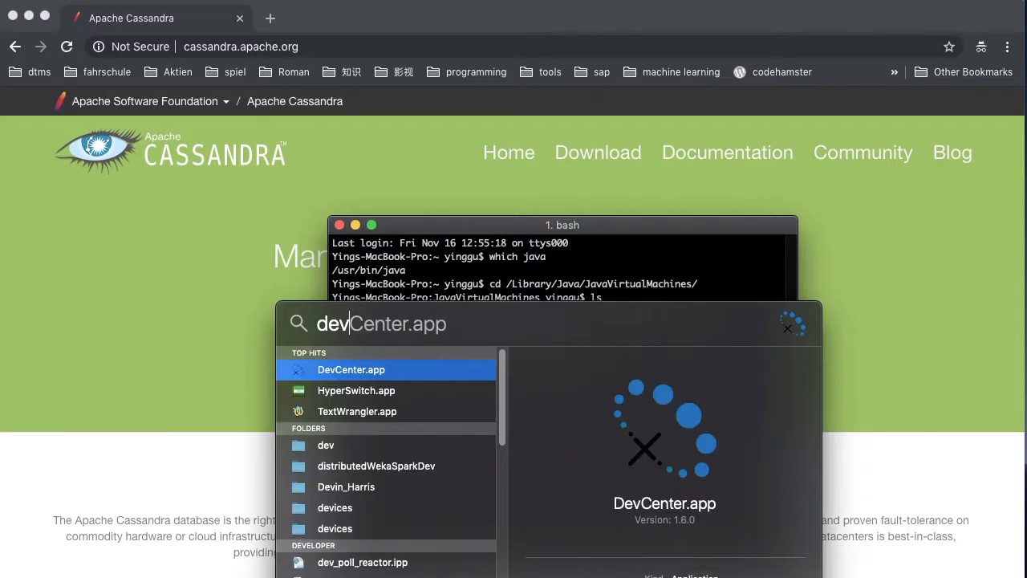
{"action": "mouse_move", "coordinate": [446, 378]}
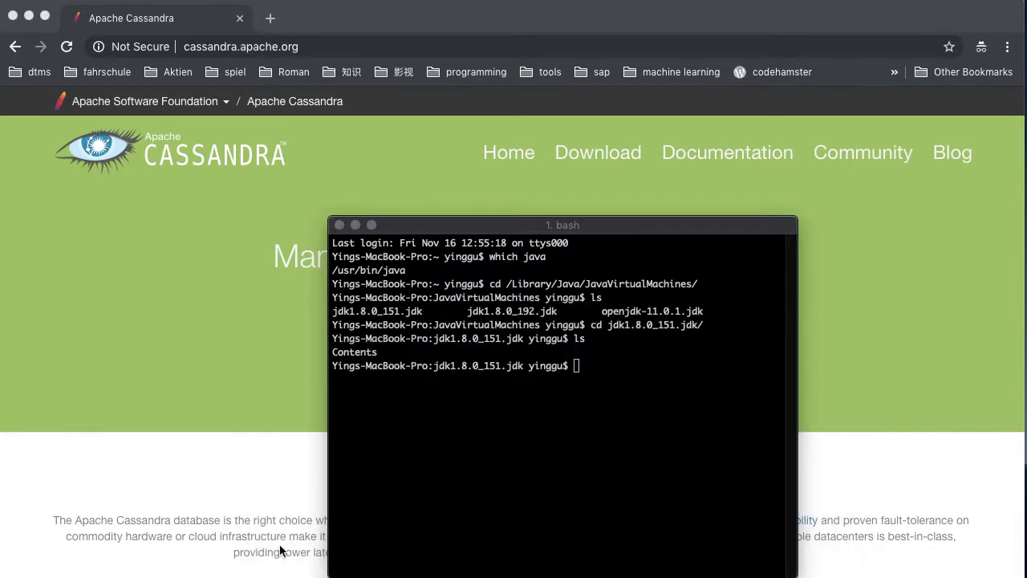
{"action": "mouse_move", "coordinate": [379, 513]}
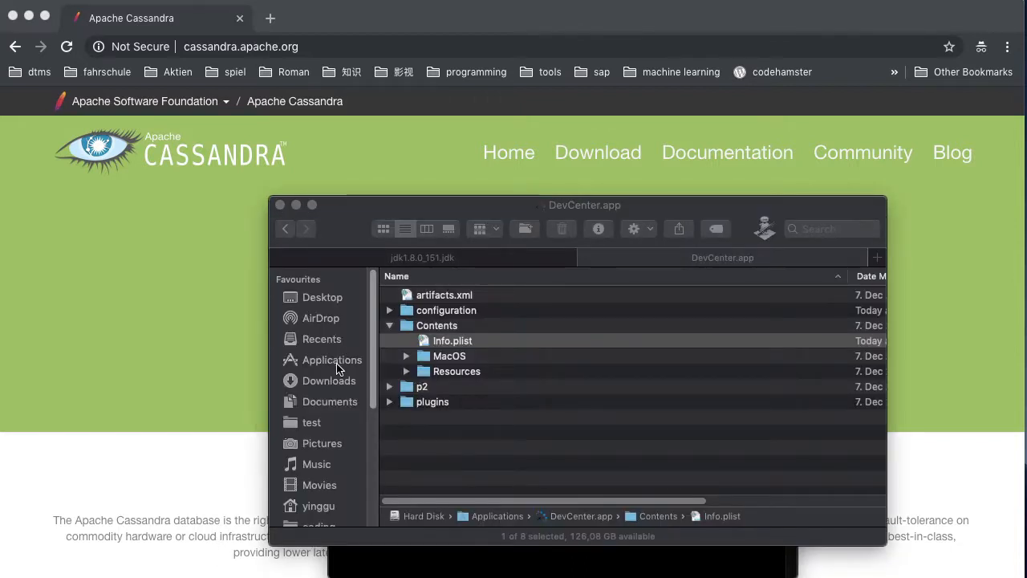
- Show DevCenter.app's package contents in Applications and open Contents/Info.plist with TextWrangler
{"action": "left_click", "coordinate": [332, 360]}
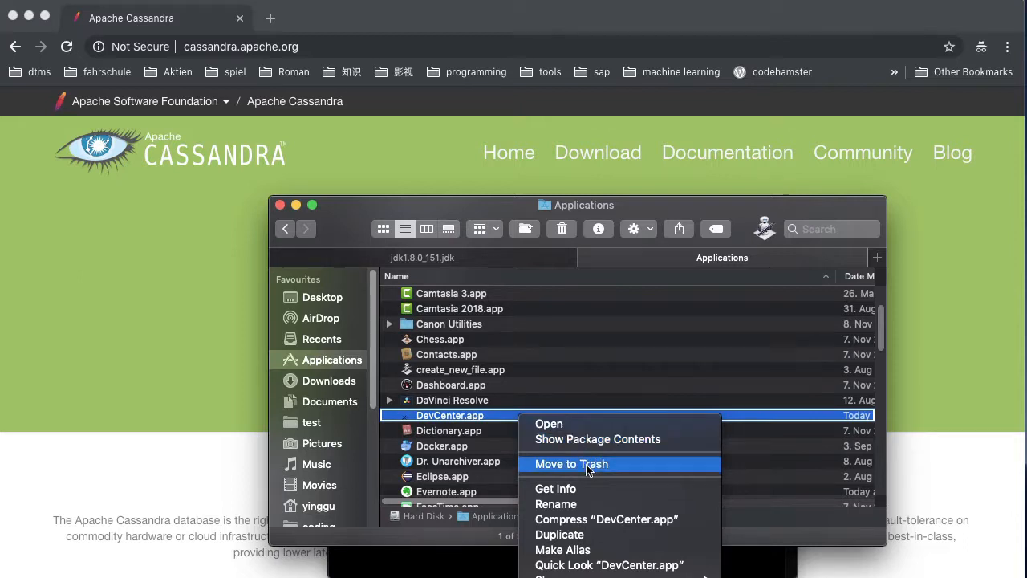
{"action": "mouse_move", "coordinate": [591, 440]}
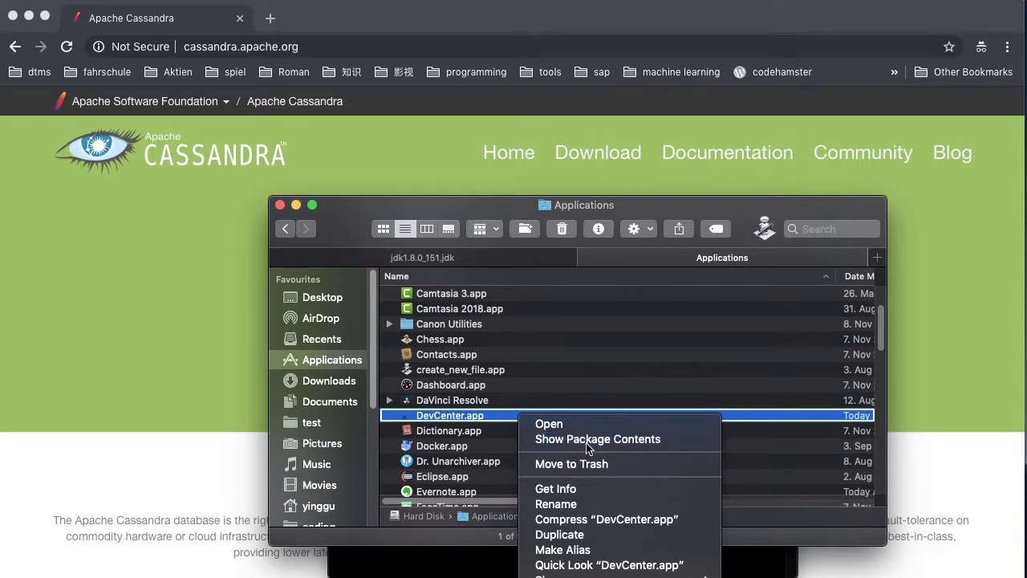
{"action": "left_click", "coordinate": [597, 440]}
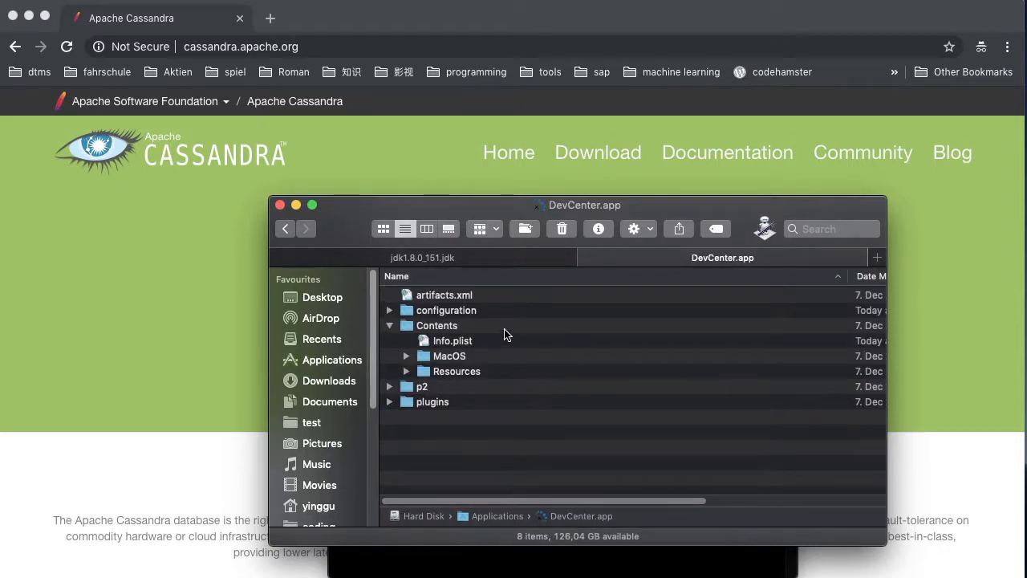
{"action": "left_click", "coordinate": [388, 324]}
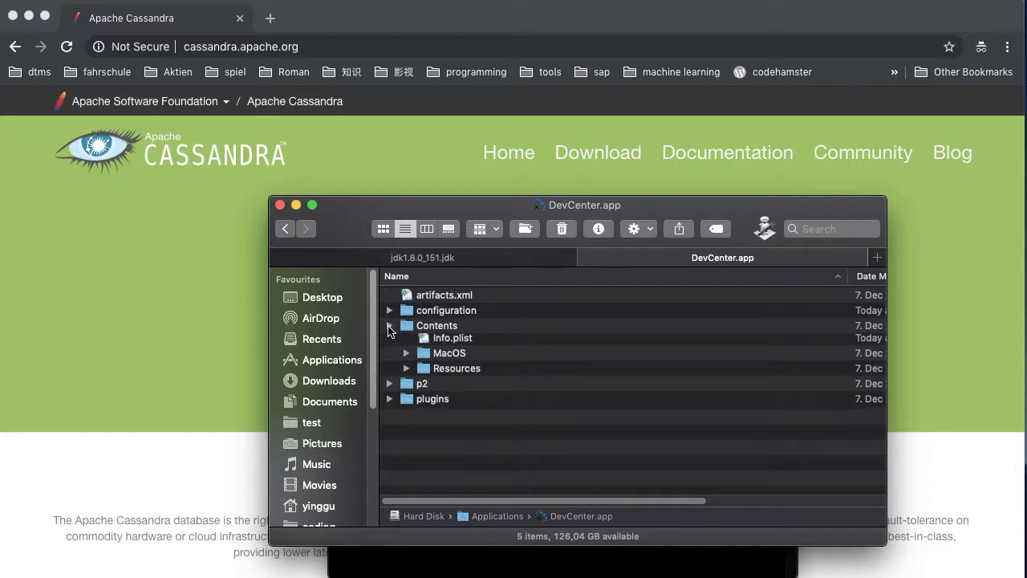
{"action": "left_click", "coordinate": [453, 337]}
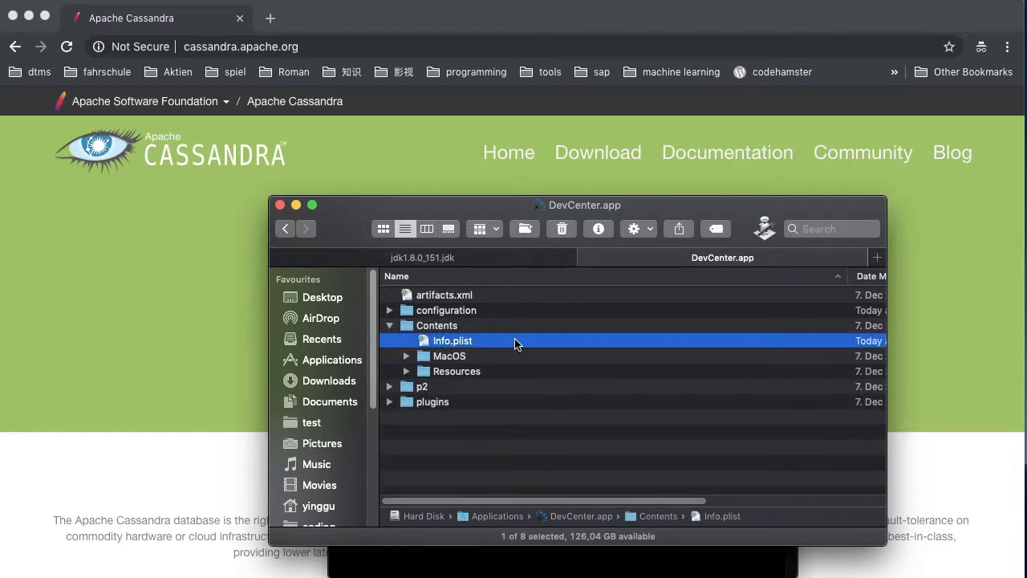
{"action": "right_click", "coordinate": [452, 340]}
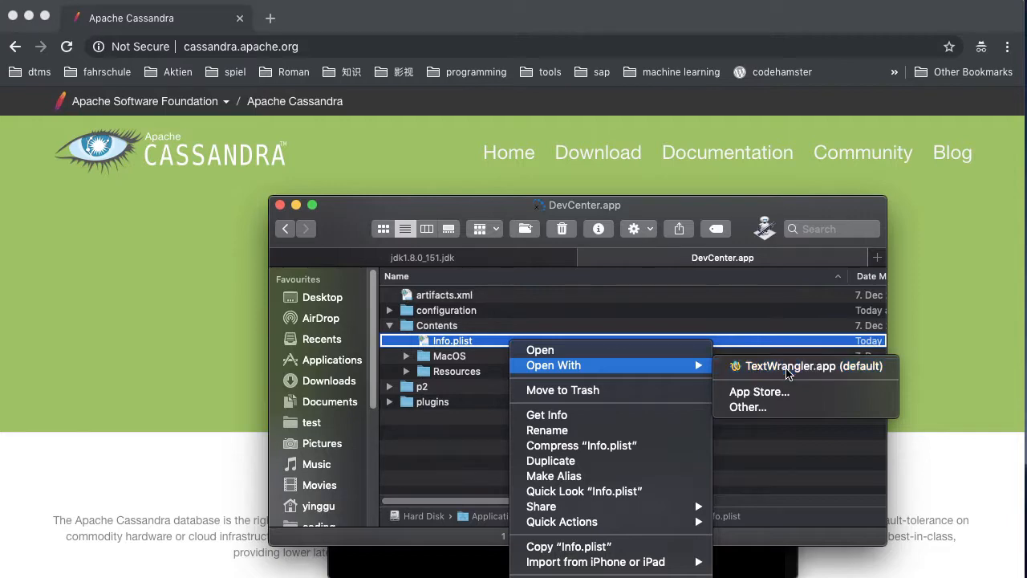
{"action": "left_click", "coordinate": [813, 365]}
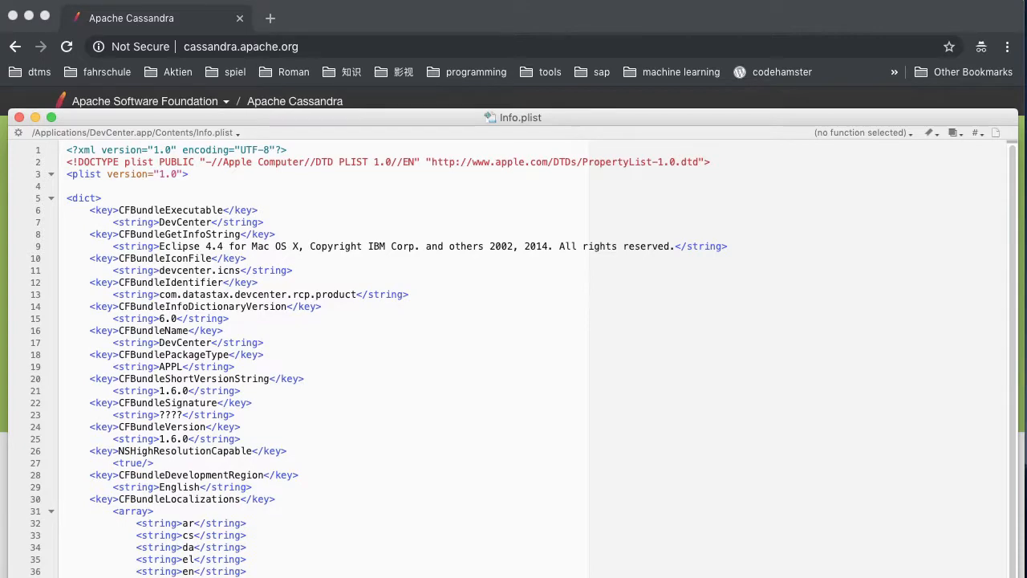
- Paste the commented 1.8.0 -vm line after the keyring line in the Eclipse array and select its JDK folder name
{"action": "scroll", "scroll_direction": "down", "scroll_amount": 3}
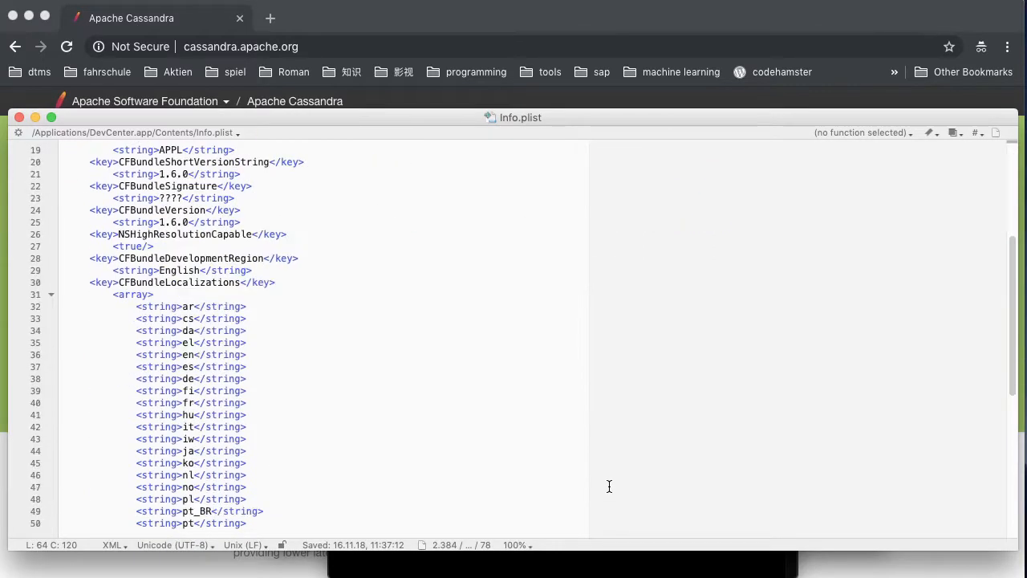
{"action": "scroll", "scroll_direction": "down", "scroll_amount": 3}
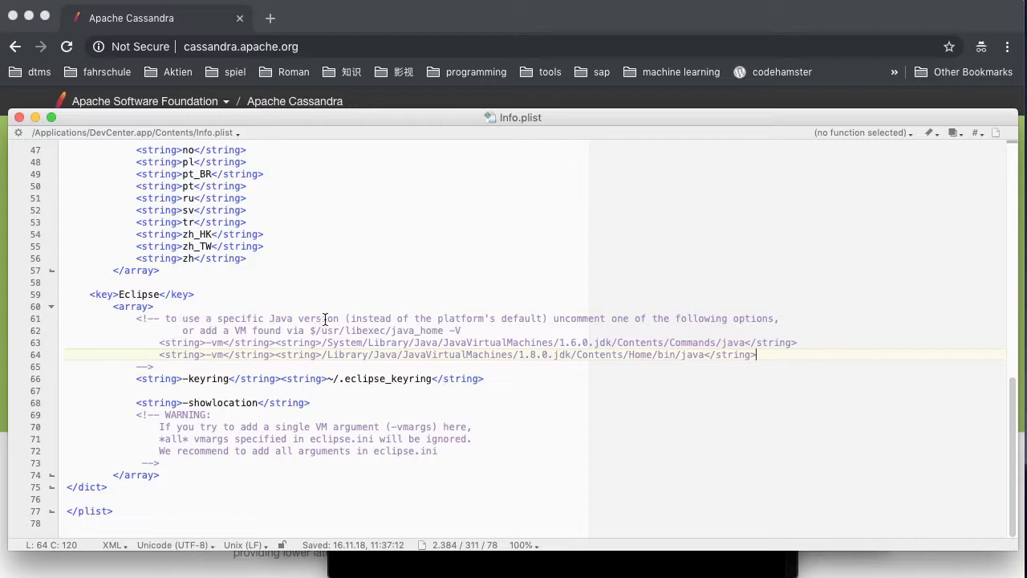
{"action": "mouse_move", "coordinate": [763, 323]}
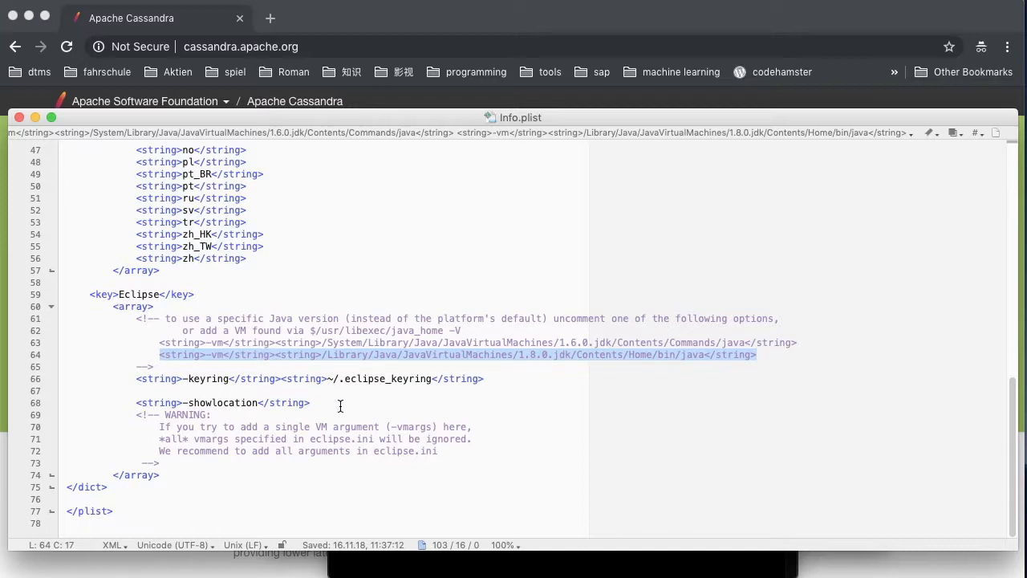
{"action": "left_click", "coordinate": [136, 391]}
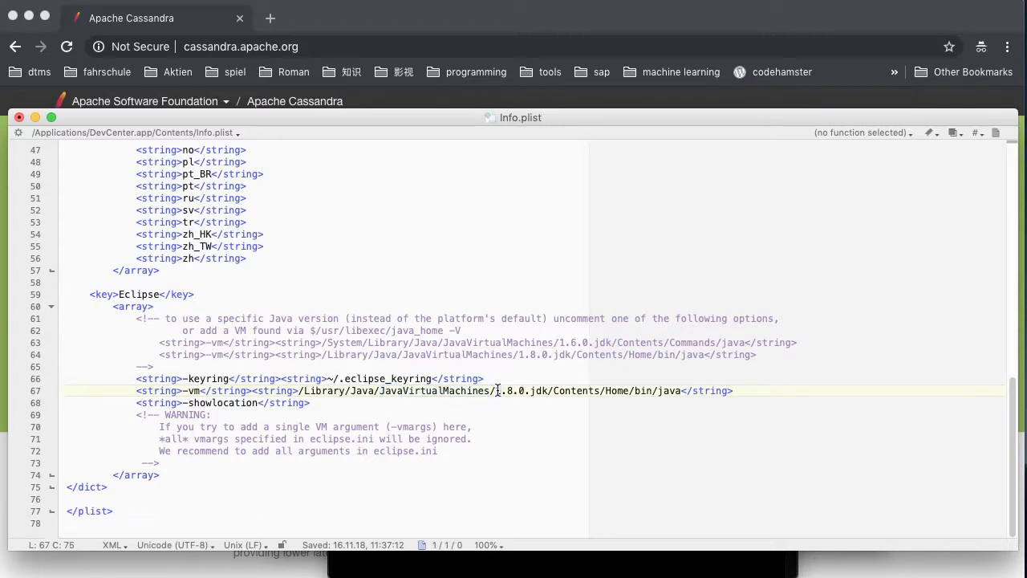
{"action": "double_click", "coordinate": [523, 392]}
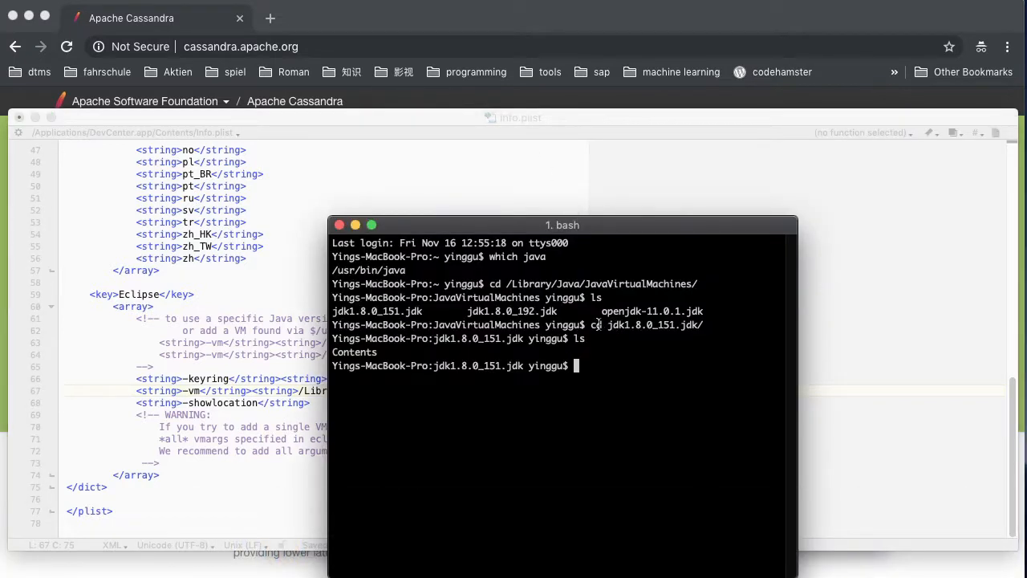
- Copy jdk1.8.0_151.jdk from the Terminal listing and minimise the Terminal window
{"action": "double_click", "coordinate": [377, 311]}
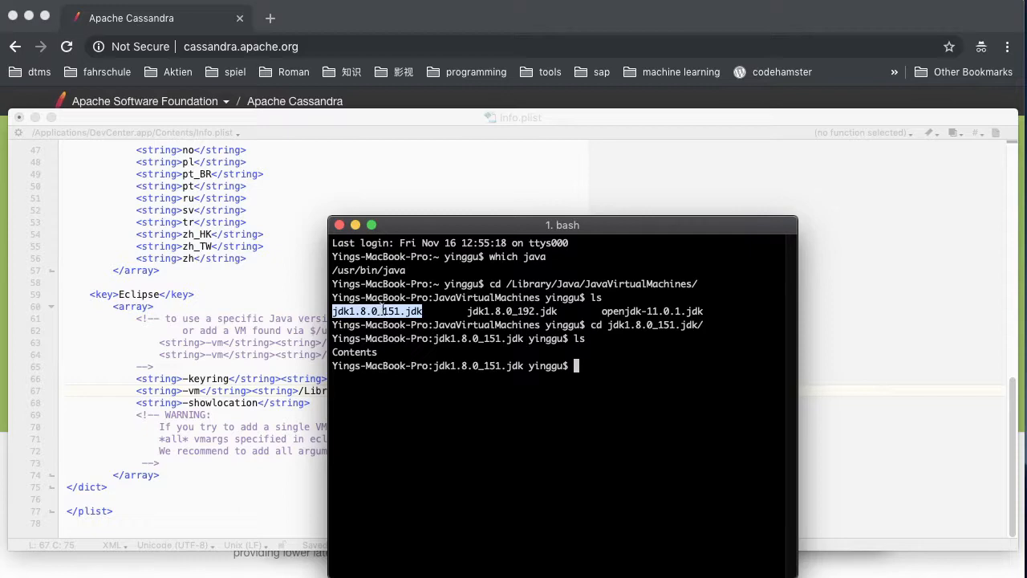
{"action": "mouse_move", "coordinate": [359, 231]}
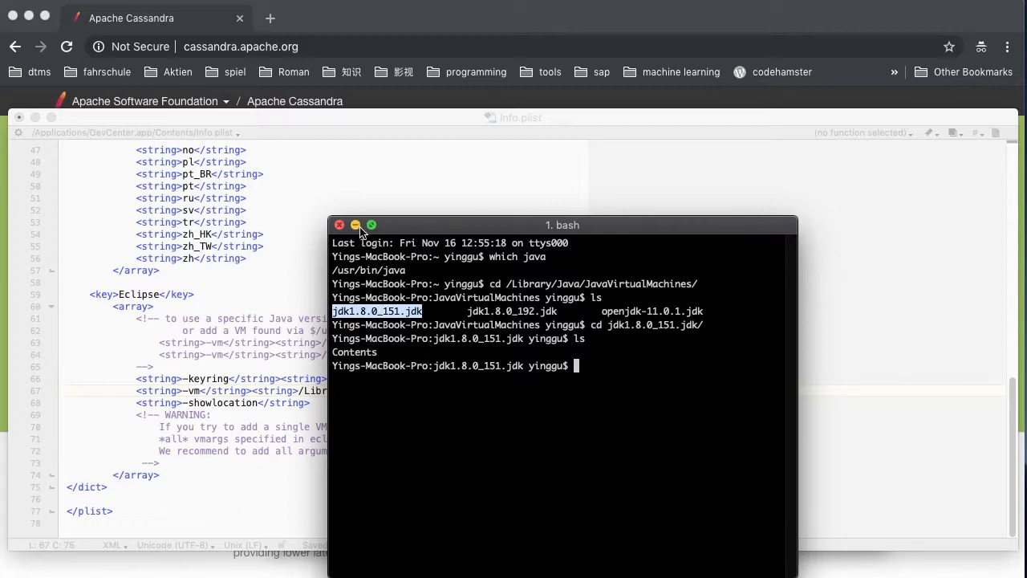
{"action": "left_click", "coordinate": [355, 225]}
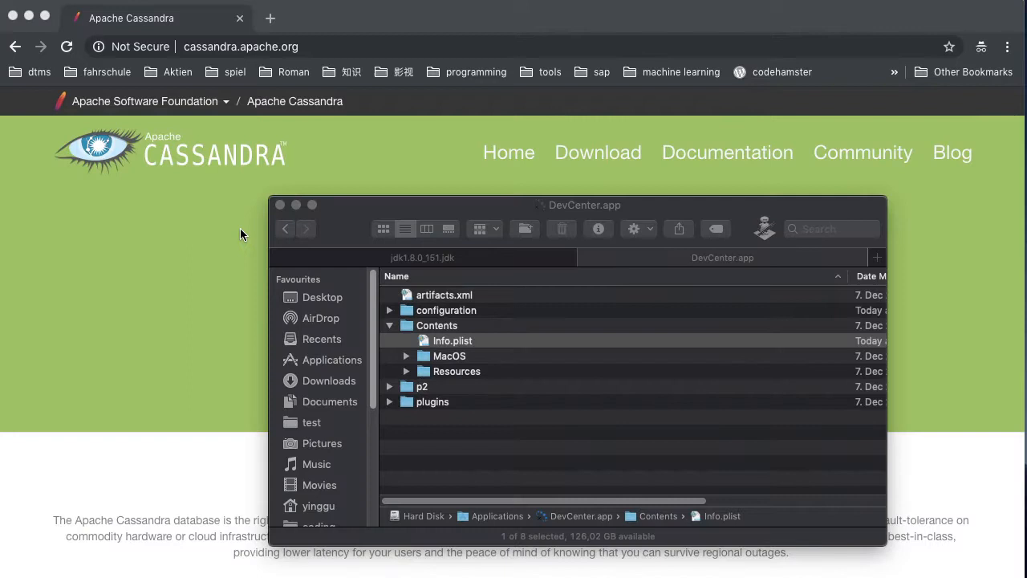
{"action": "mouse_move", "coordinate": [337, 368]}
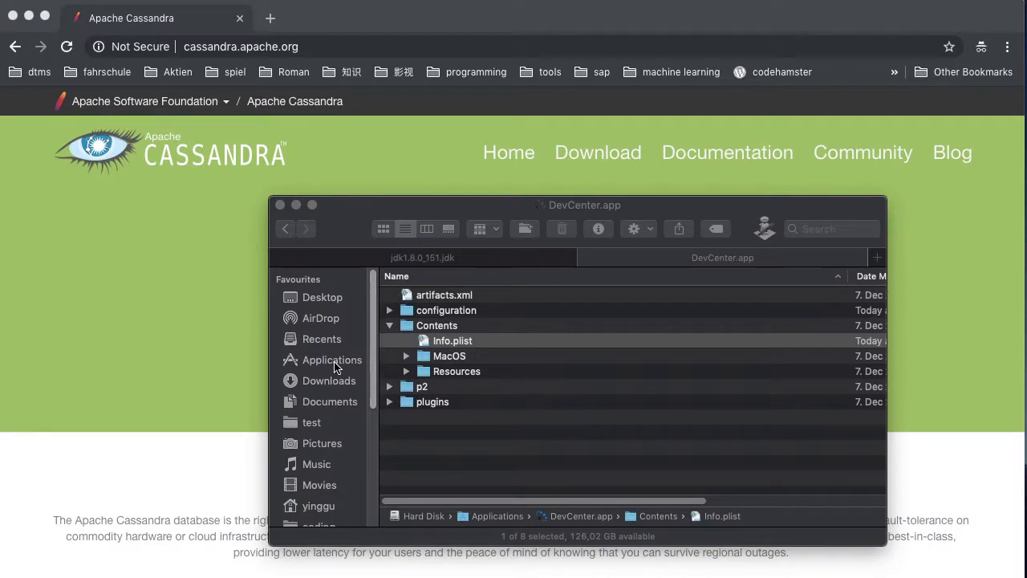
- Launch DevCenter.app from the Applications folder
{"action": "left_click", "coordinate": [330, 360]}
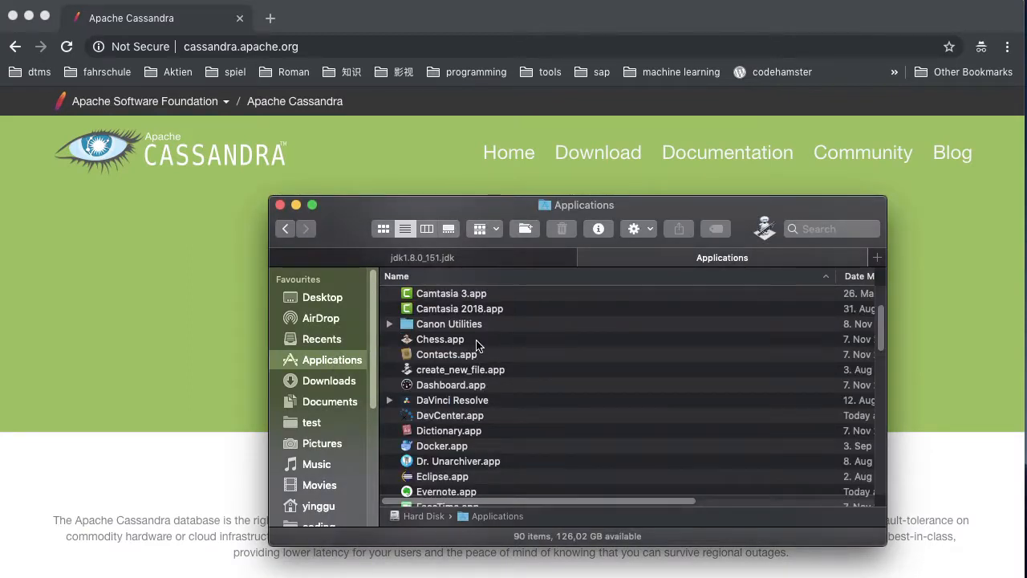
{"action": "left_click", "coordinate": [449, 414]}
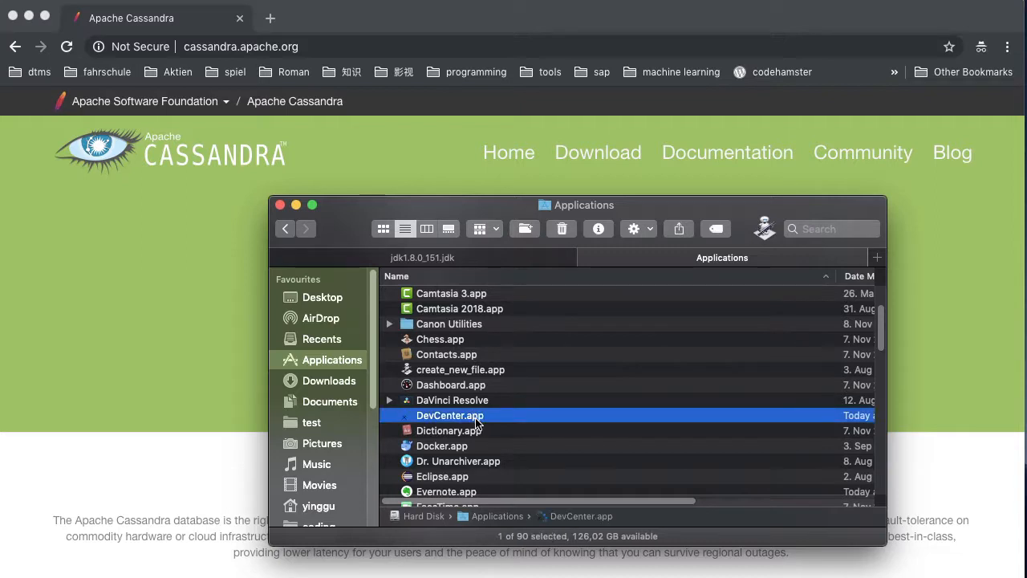
{"action": "double_click", "coordinate": [449, 414]}
{"action": "type", "text": "d"}
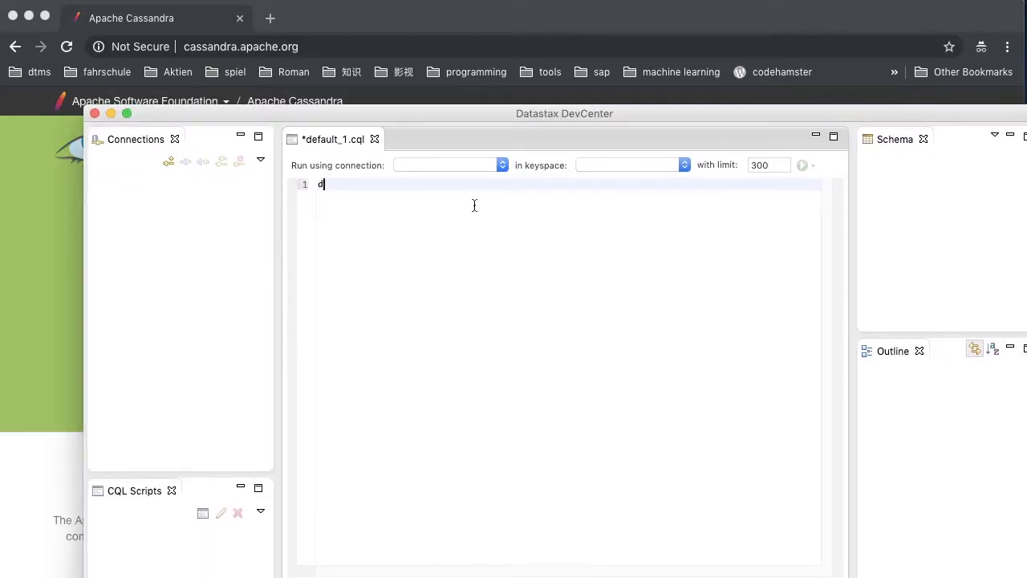
- Open and cancel the New Connection dialog, then close the default_1.cql script
{"action": "key", "text": "Backspace"}
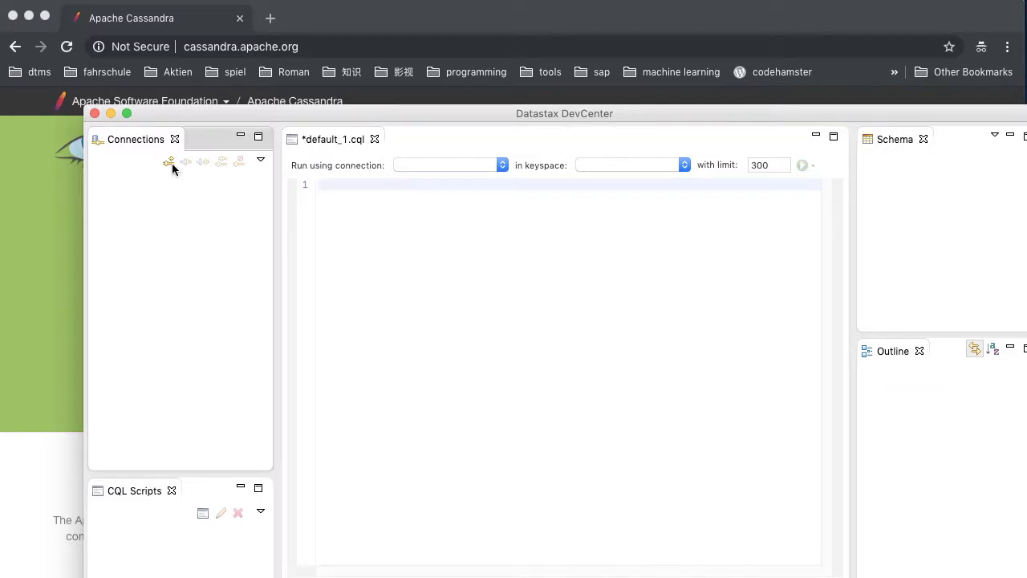
{"action": "left_click", "coordinate": [168, 160]}
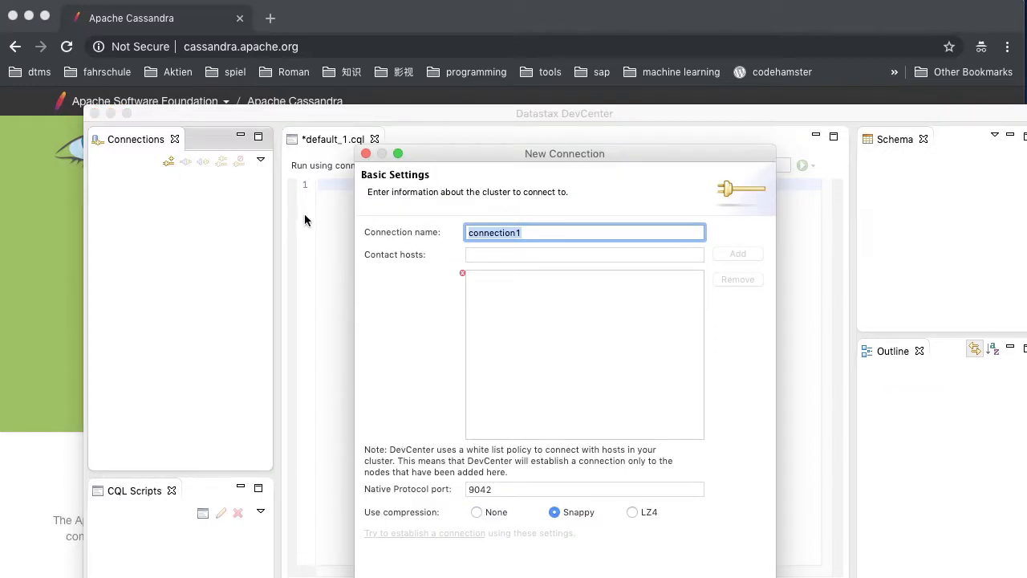
{"action": "left_click", "coordinate": [366, 154]}
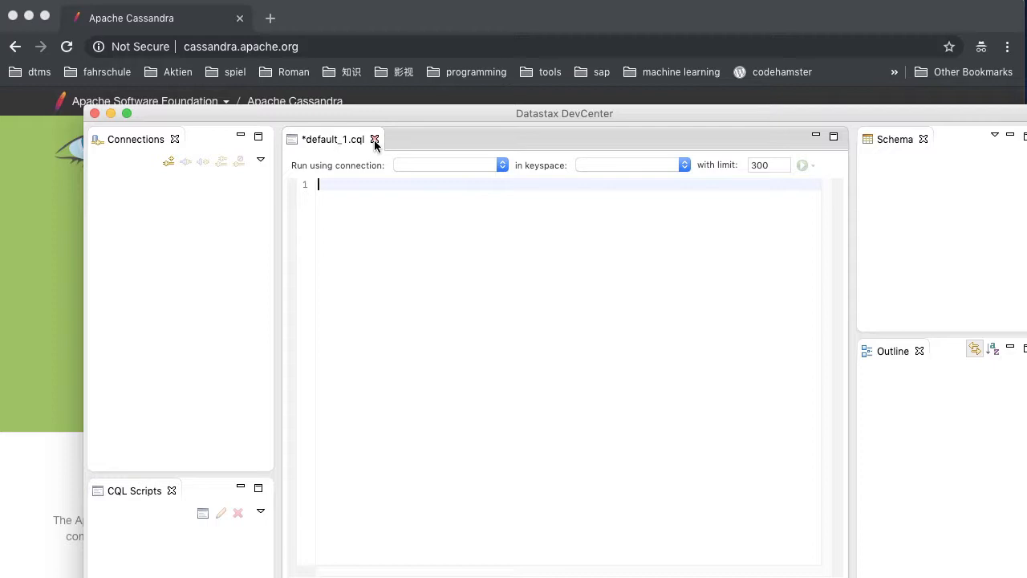
{"action": "mouse_move", "coordinate": [374, 138]}
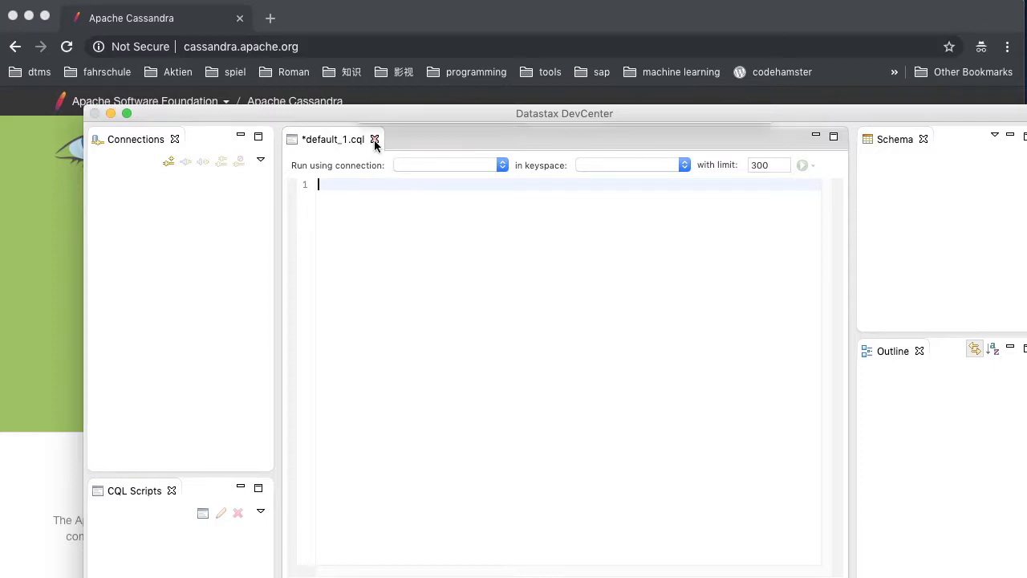
{"action": "left_click", "coordinate": [374, 138]}
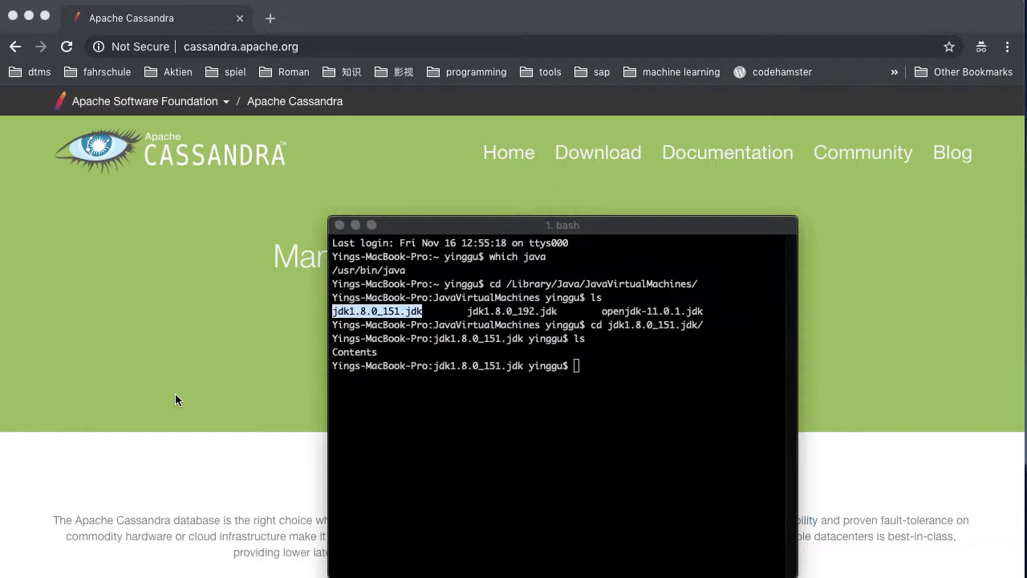
- Run 'java -version', which still reports Java 1.8.0_192
{"action": "type", "text": "java -version"}
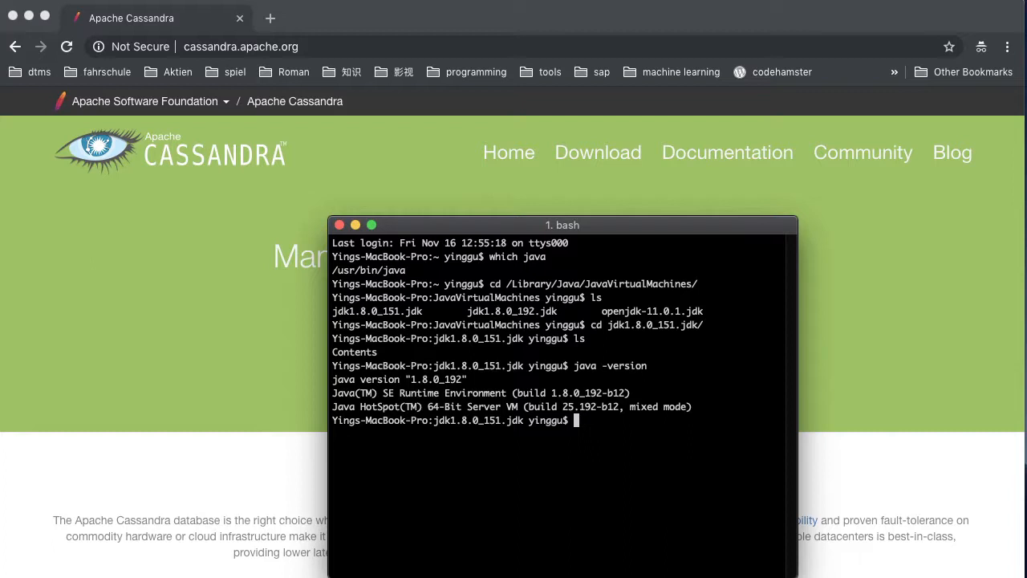
{"action": "mouse_move", "coordinate": [337, 224]}
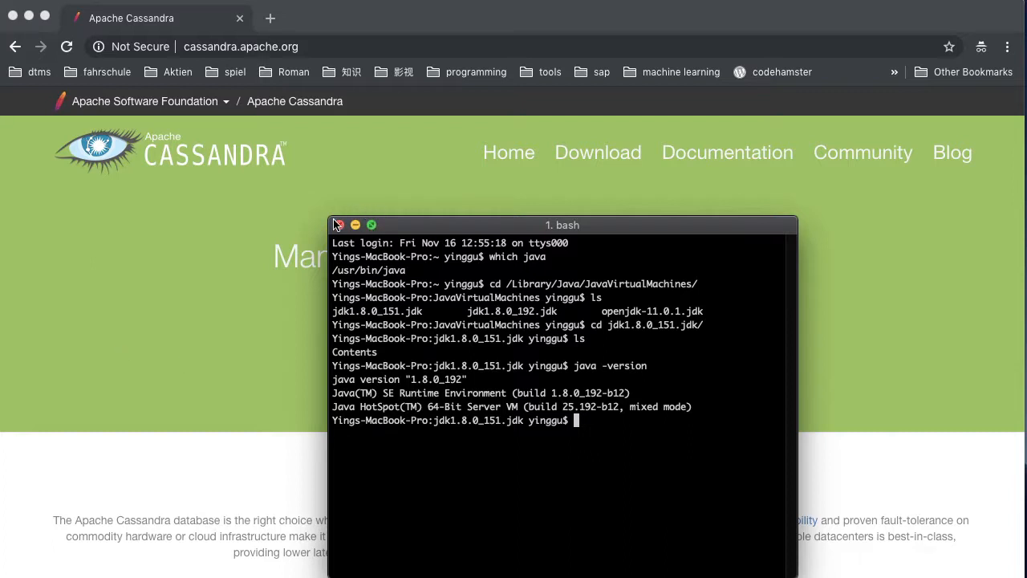